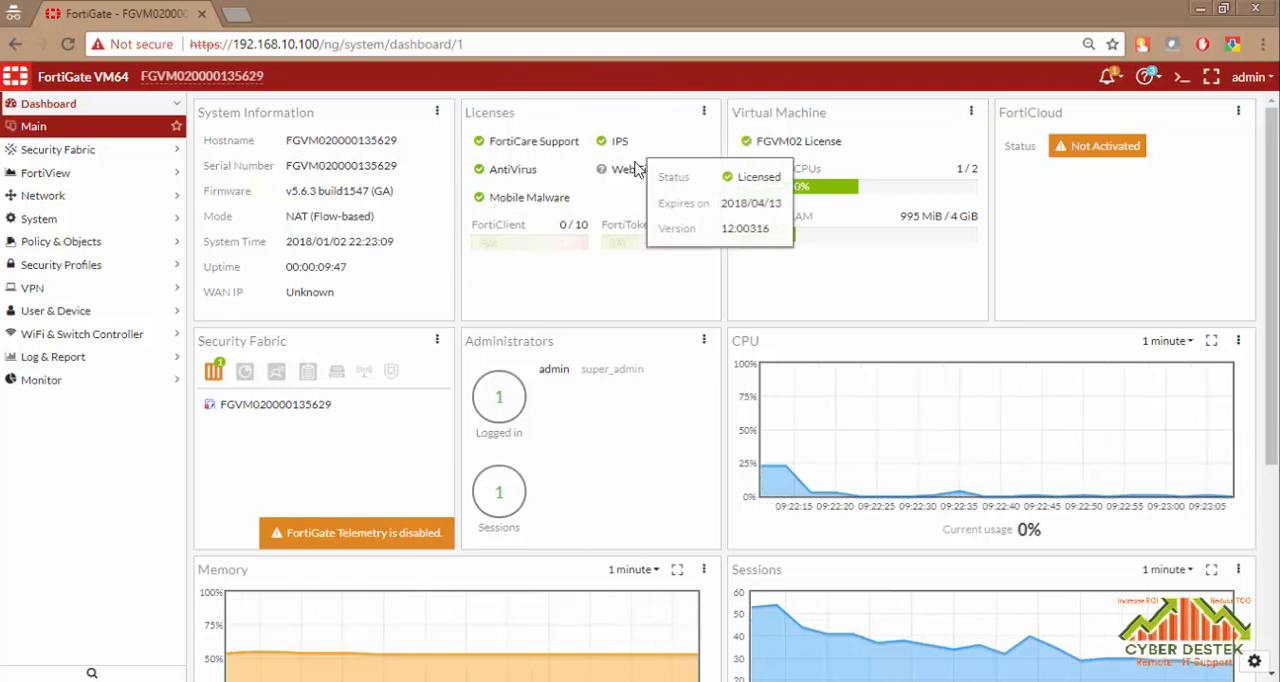
{"action": "mouse_move", "coordinate": [630, 169]}
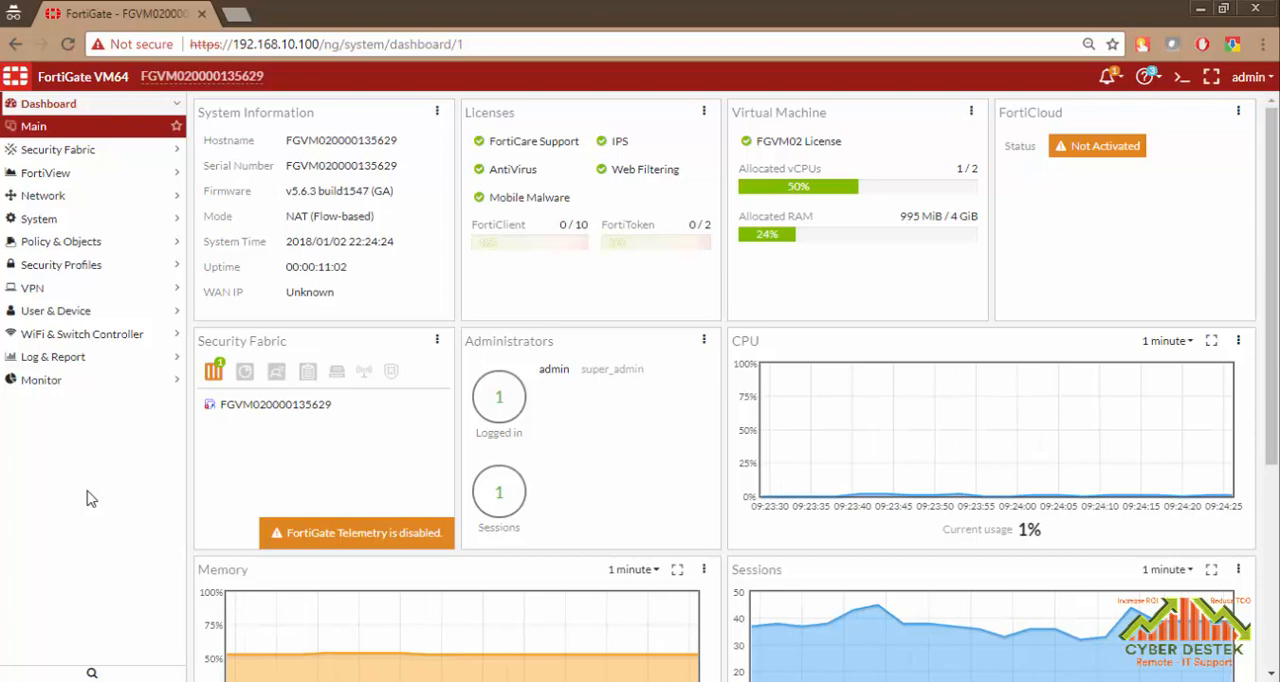
{"action": "mouse_move", "coordinate": [85, 525]}
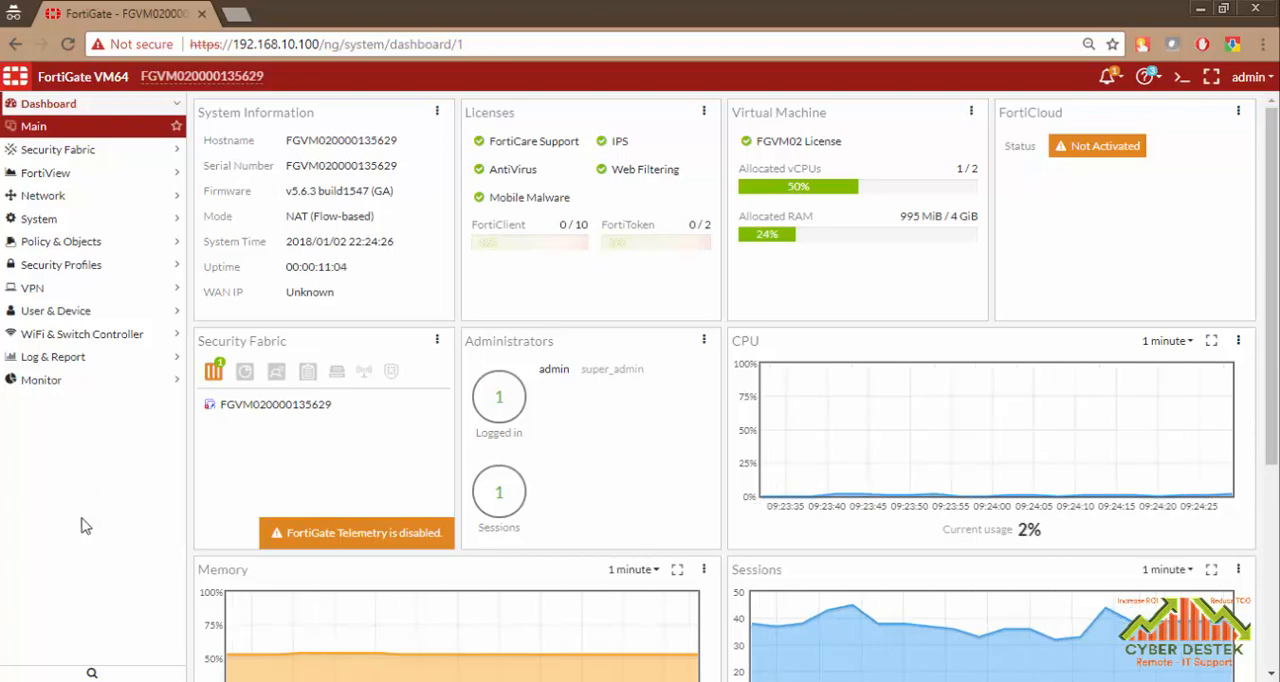
{"action": "mouse_move", "coordinate": [164, 617]}
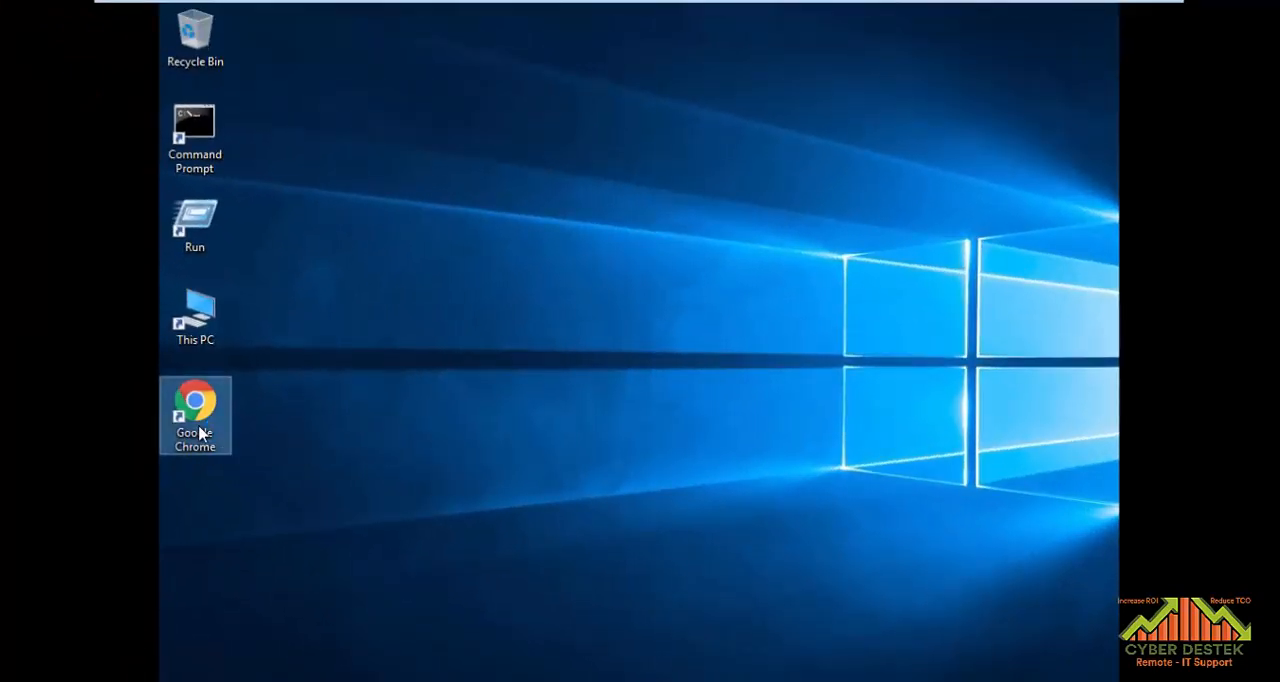
{"action": "double_click", "coordinate": [194, 400]}
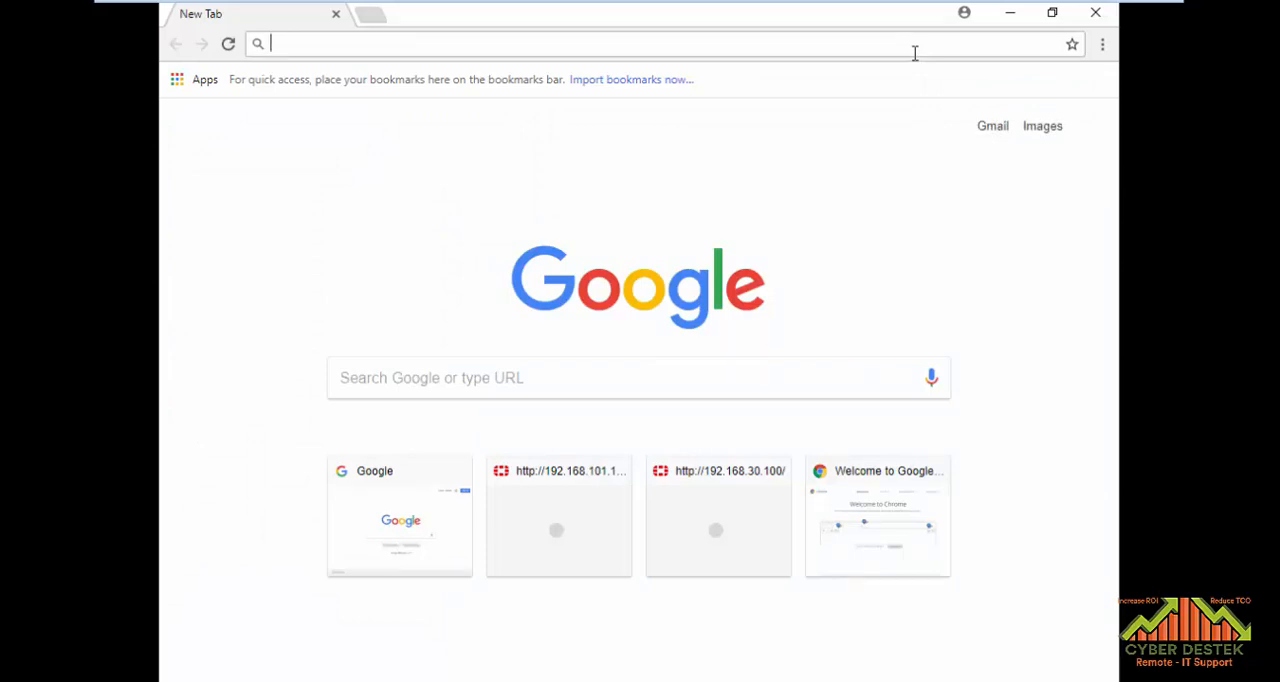
{"action": "type", "text": "www.facebook.com"}
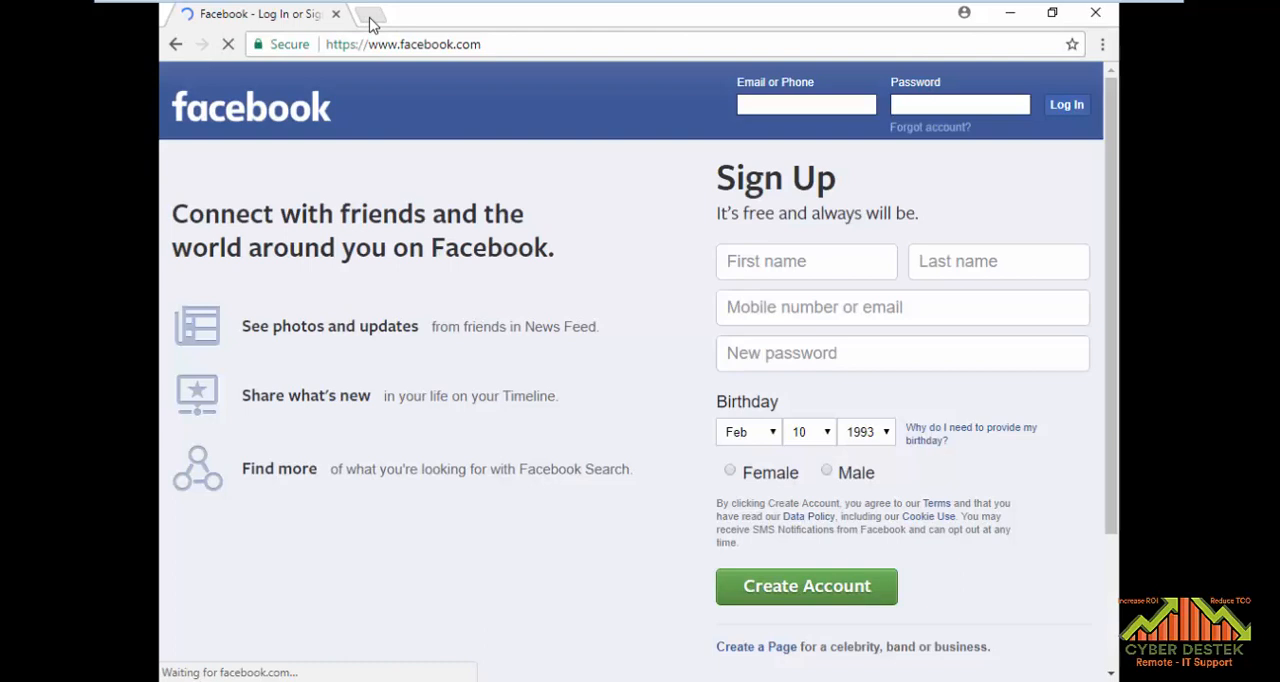
{"action": "type", "text": "twitter"}
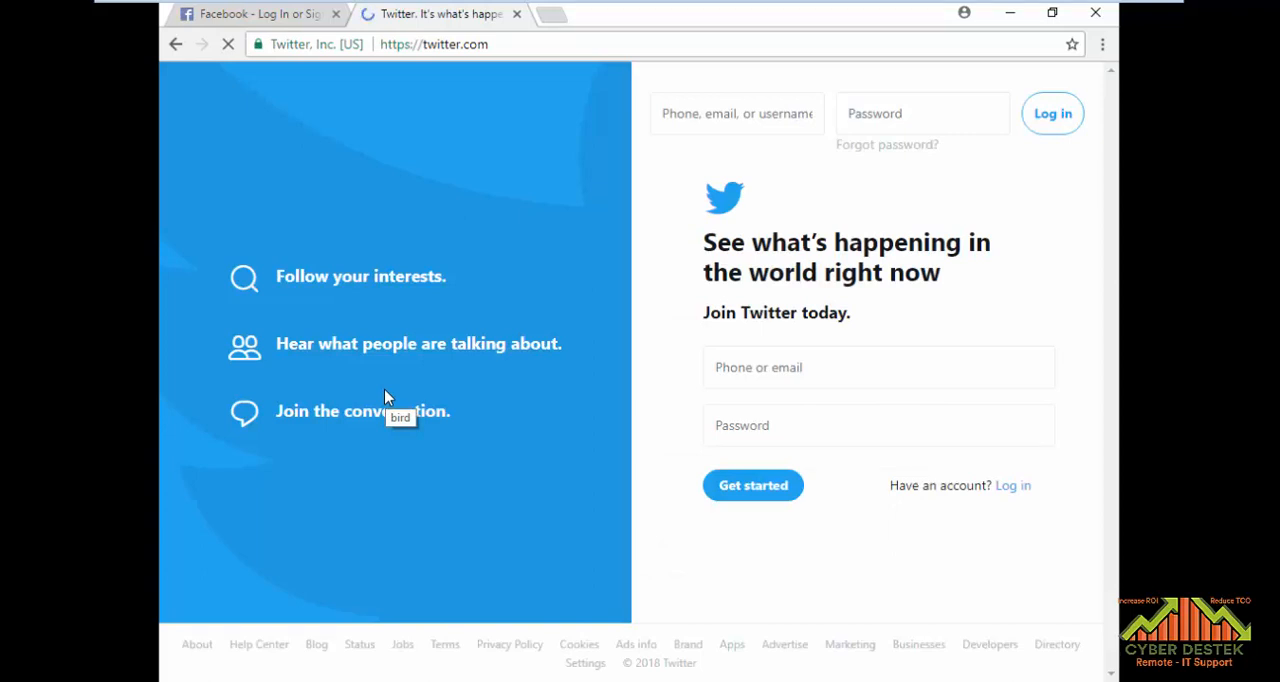
{"action": "mouse_move", "coordinate": [328, 122]}
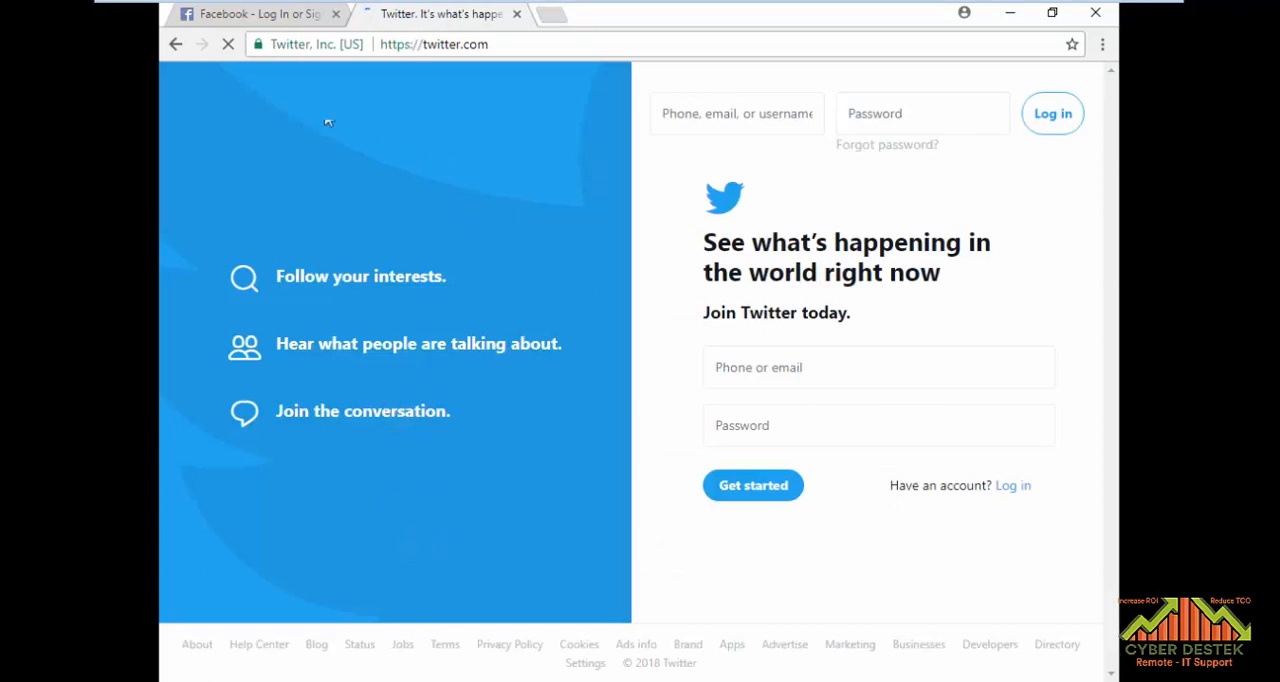
{"action": "mouse_move", "coordinate": [390, 18]}
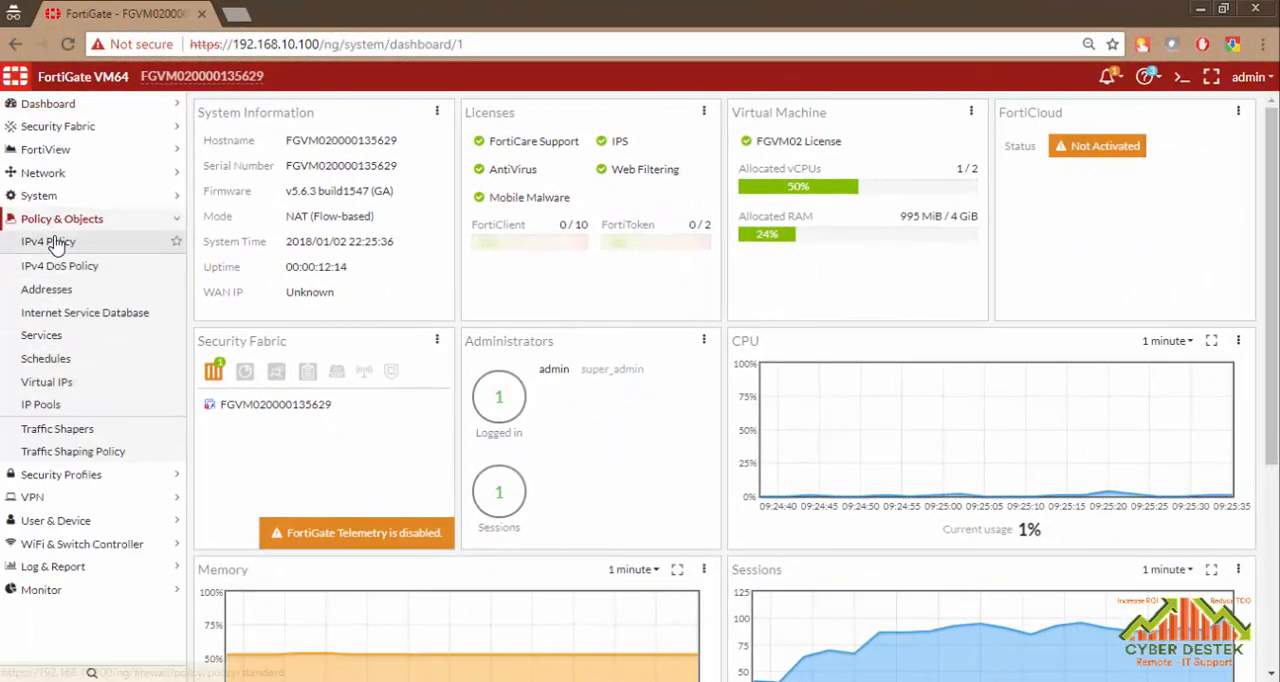
Step: Show the IPv4 Policy list with the LAN-to-WAN Internet Policy accepting traffic
{"action": "left_click", "coordinate": [47, 241]}
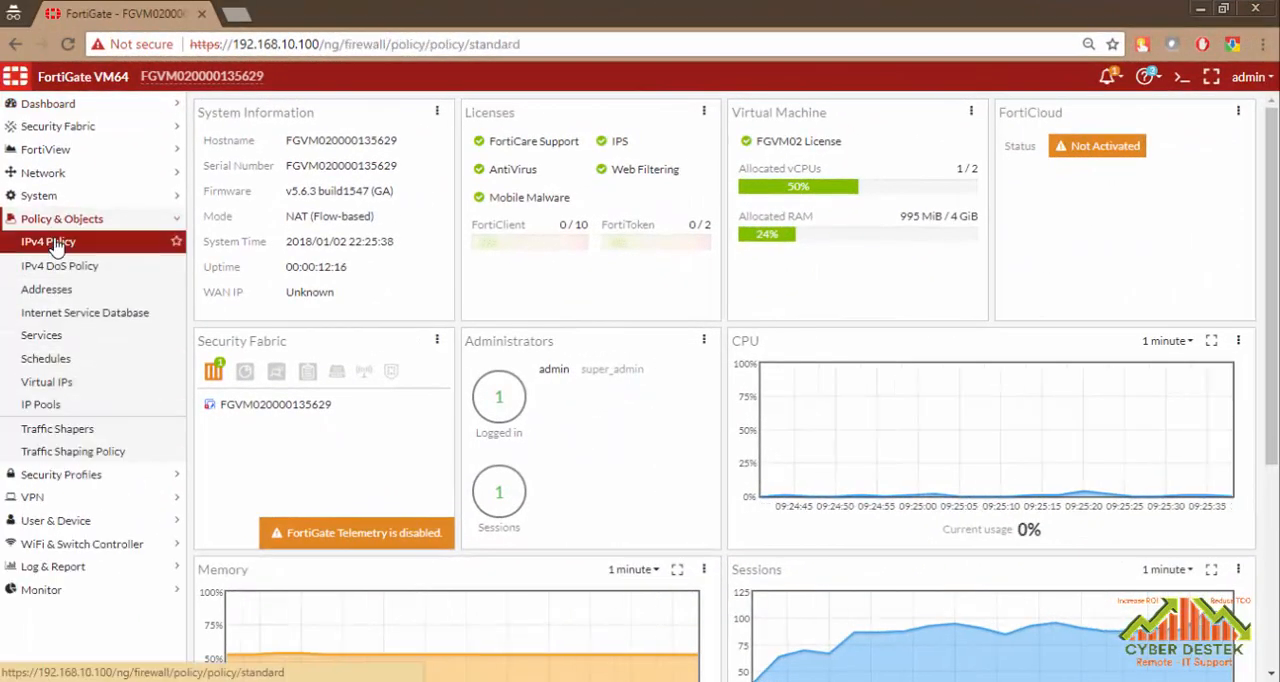
{"action": "left_click", "coordinate": [48, 241]}
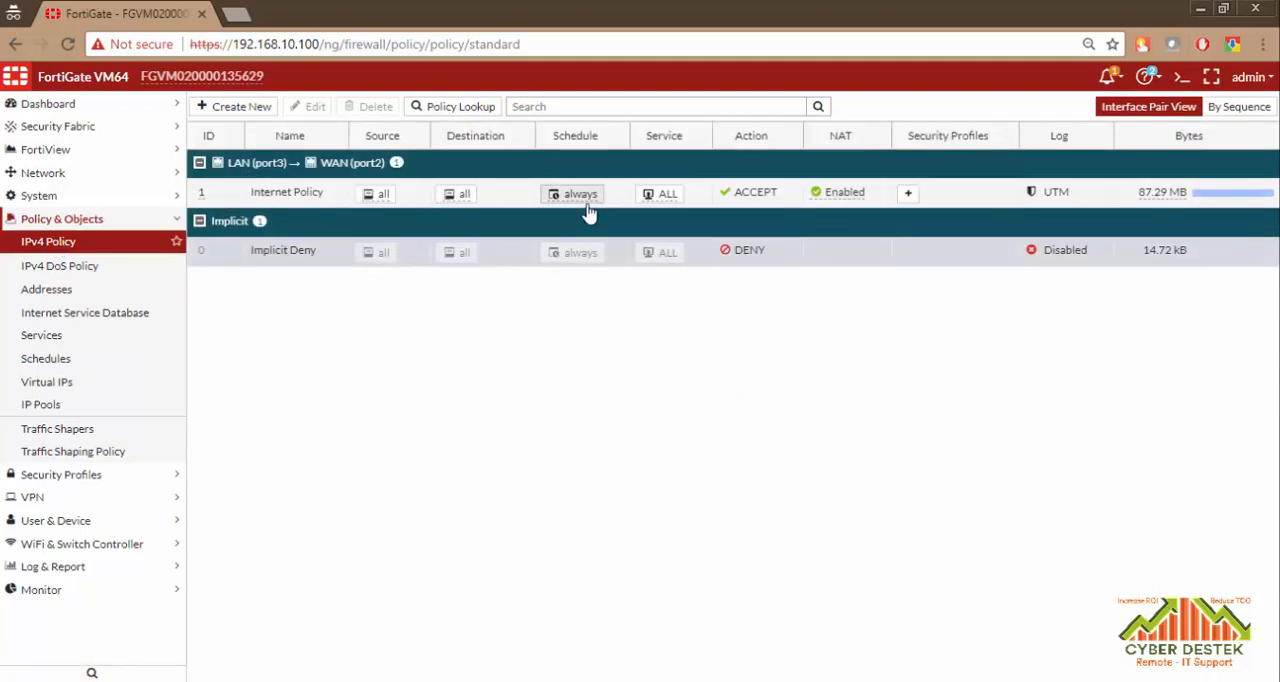
{"action": "mouse_move", "coordinate": [760, 203]}
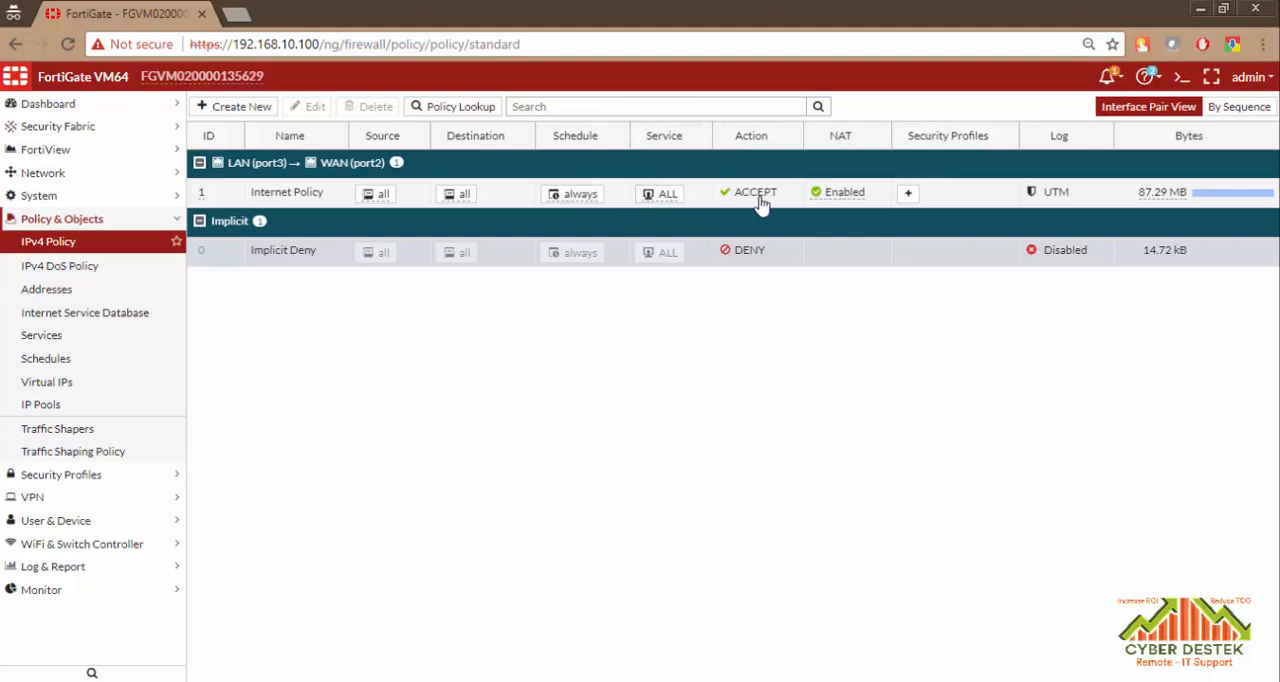
{"action": "mouse_move", "coordinate": [923, 188]}
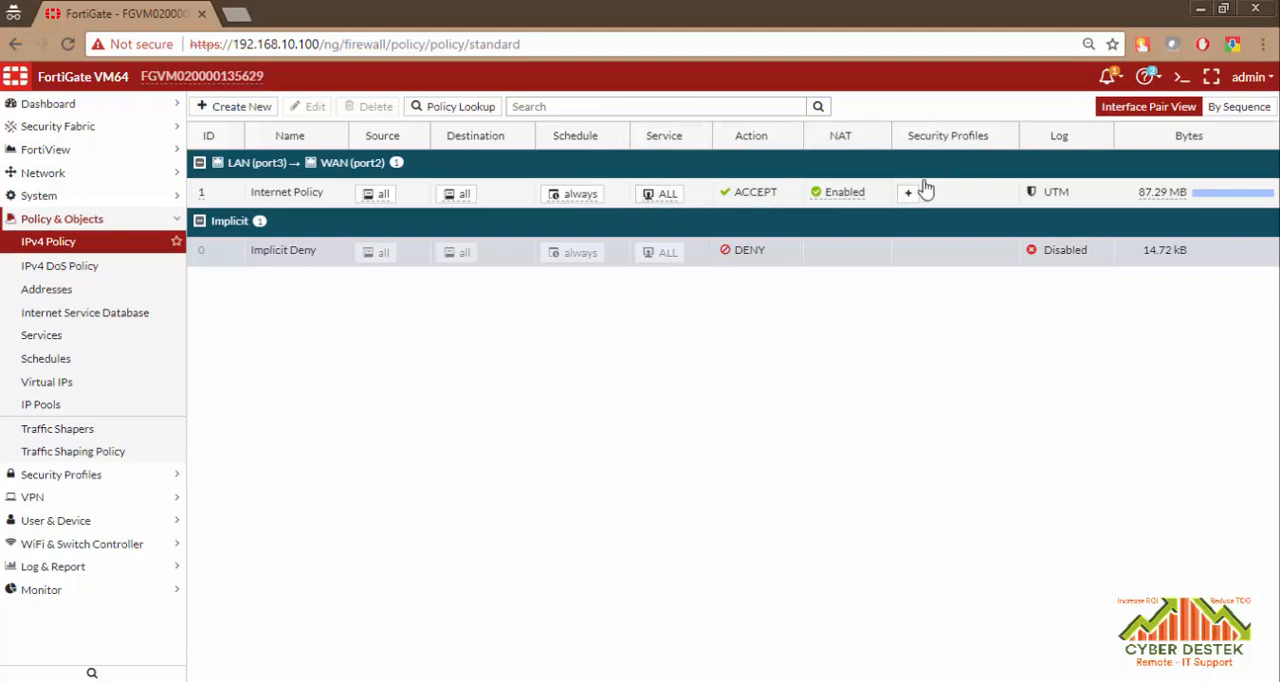
{"action": "mouse_move", "coordinate": [928, 193]}
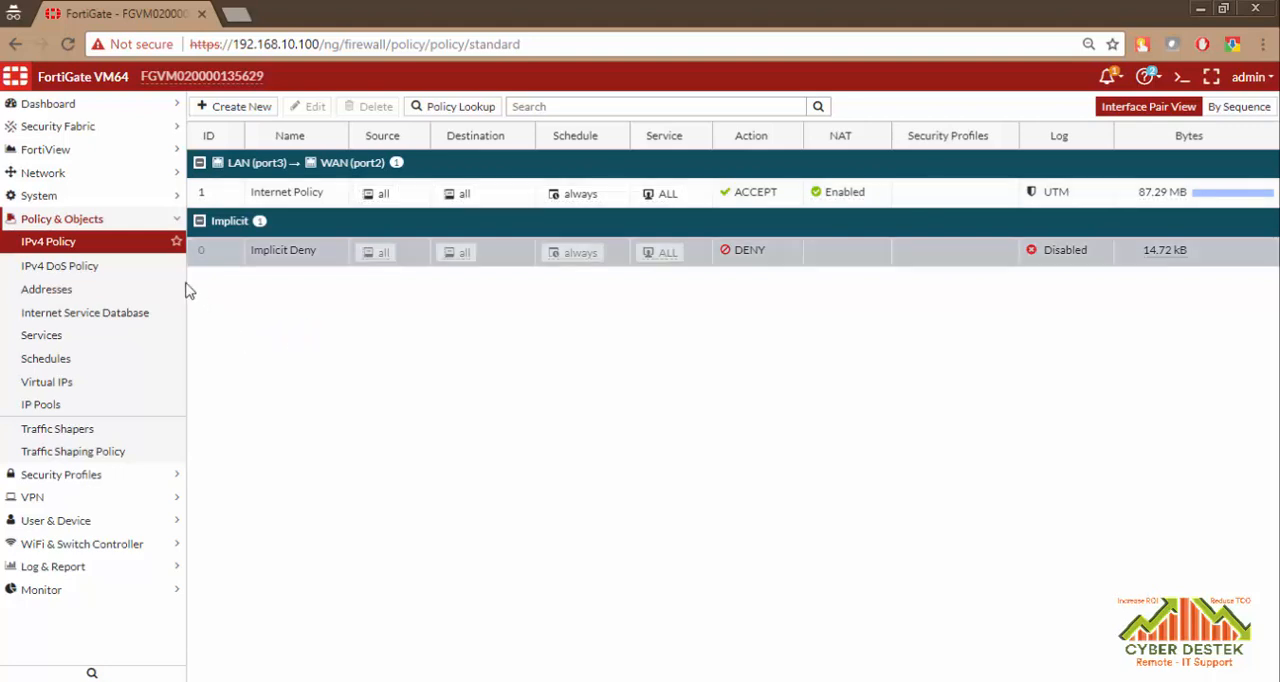
Step: Expand Security Profiles and open the default Web Filter profile for editing
{"action": "left_click", "coordinate": [61, 241]}
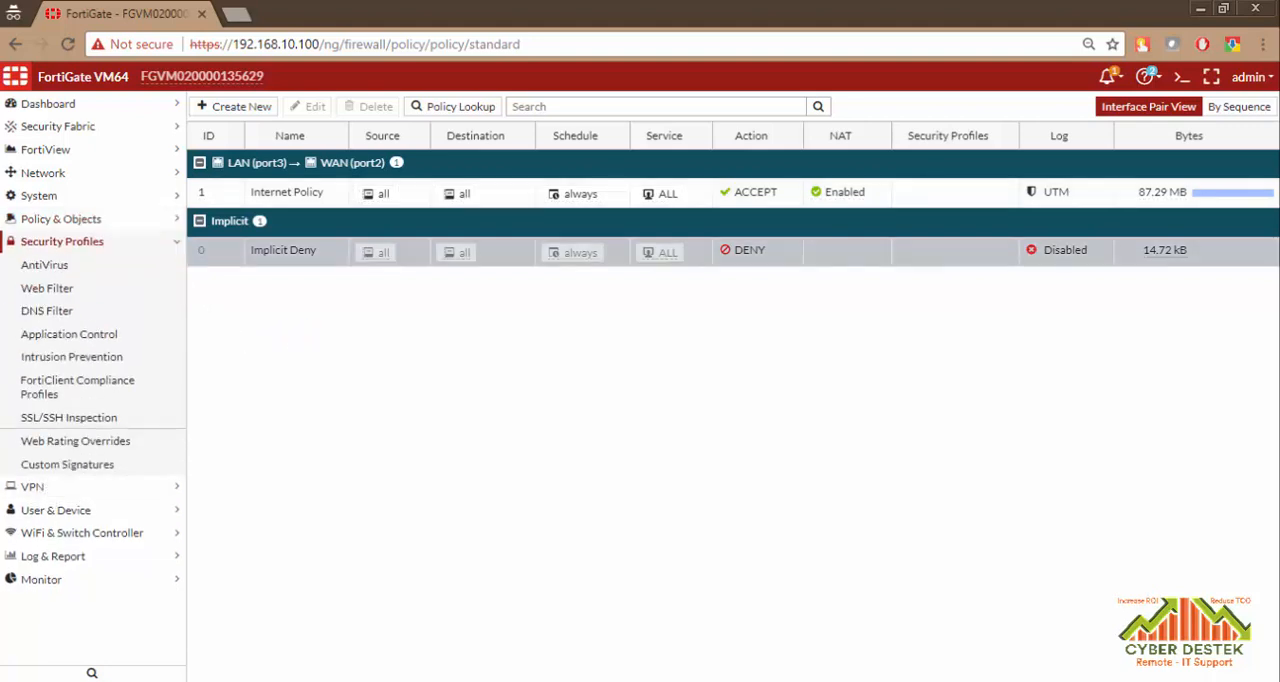
{"action": "left_click", "coordinate": [47, 288]}
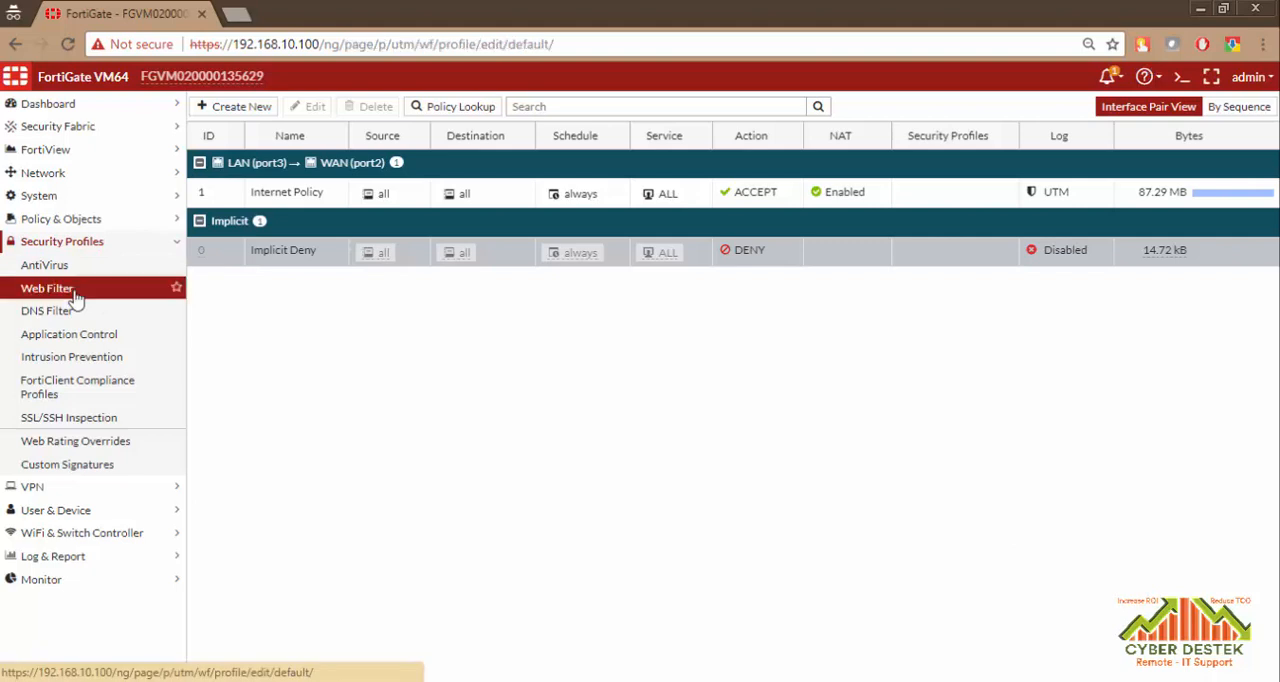
{"action": "left_click", "coordinate": [47, 288]}
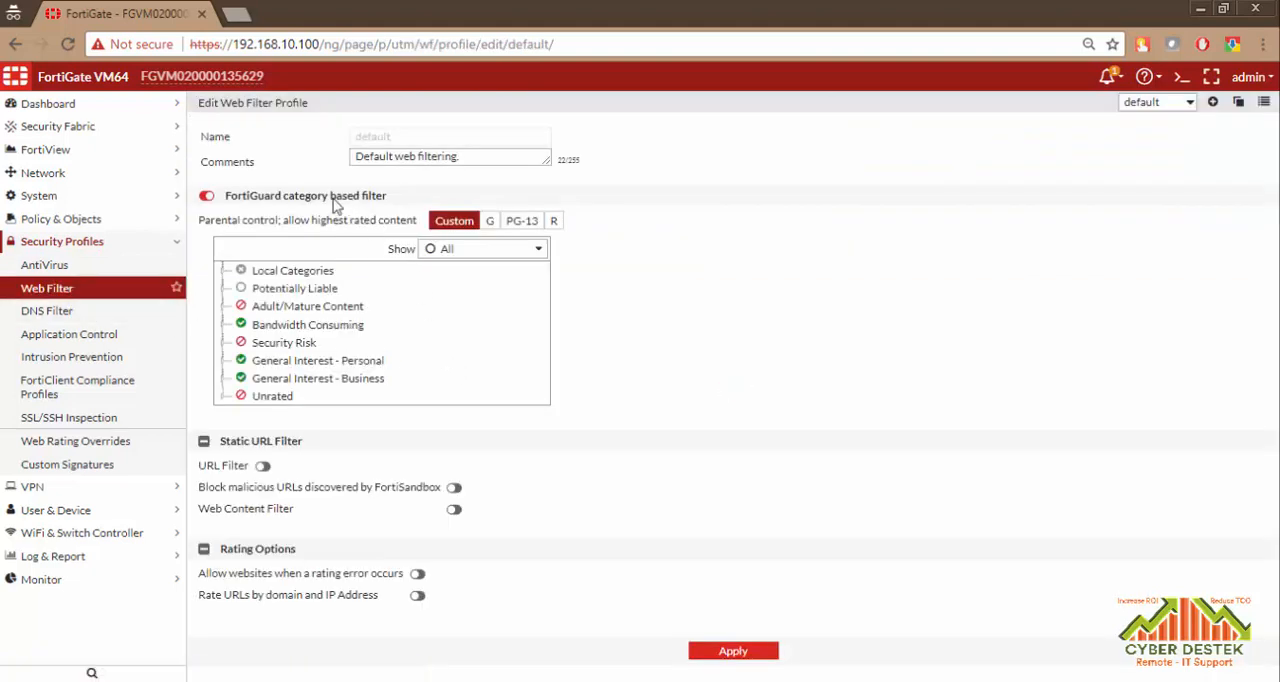
{"action": "mouse_move", "coordinate": [1147, 128]}
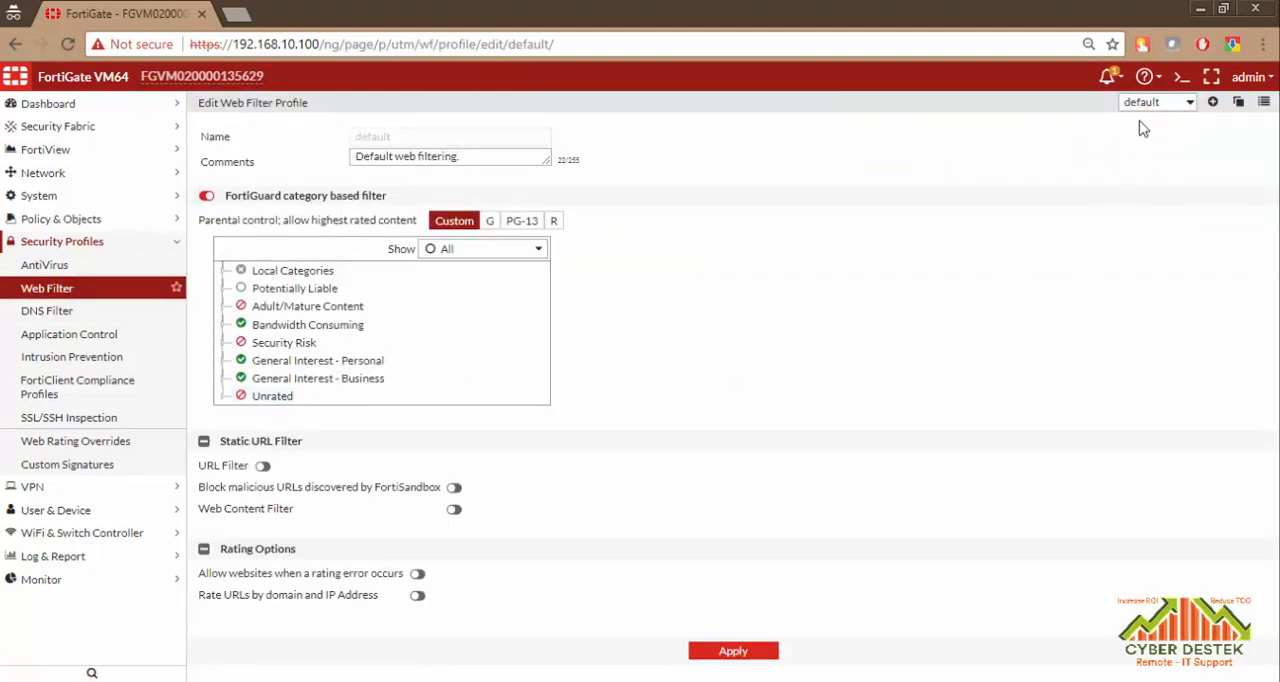
{"action": "mouse_move", "coordinate": [240, 432]}
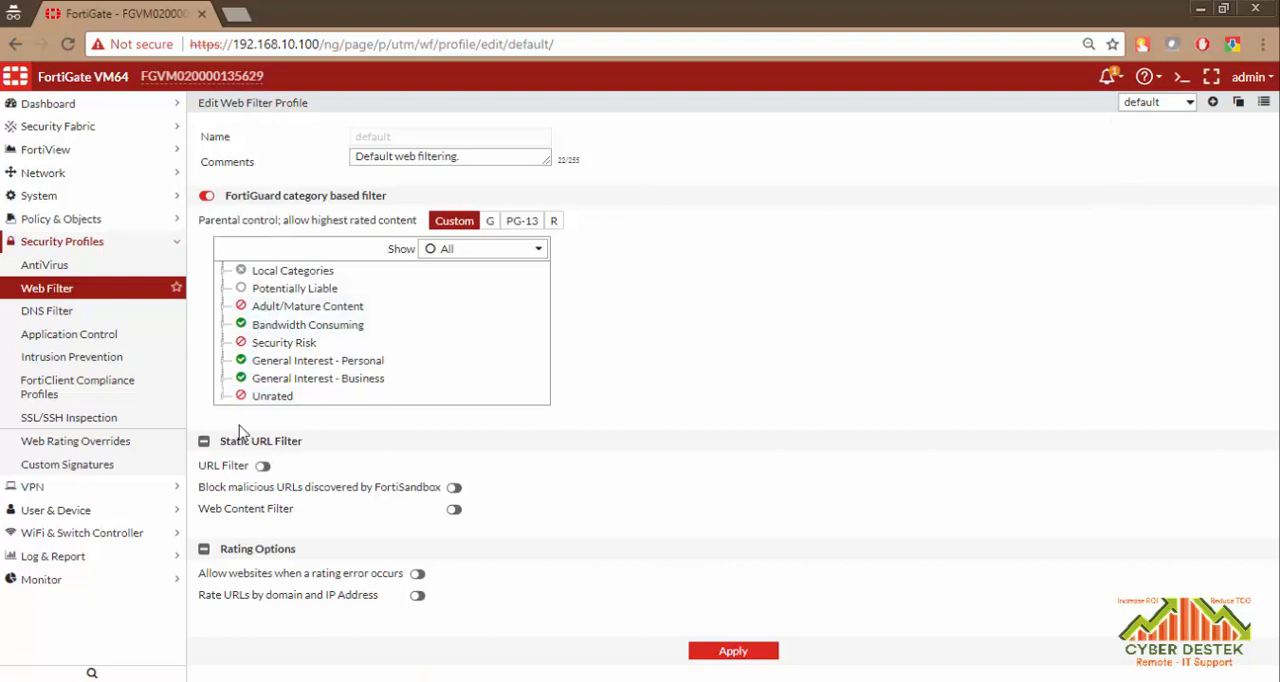
{"action": "mouse_move", "coordinate": [275, 240]}
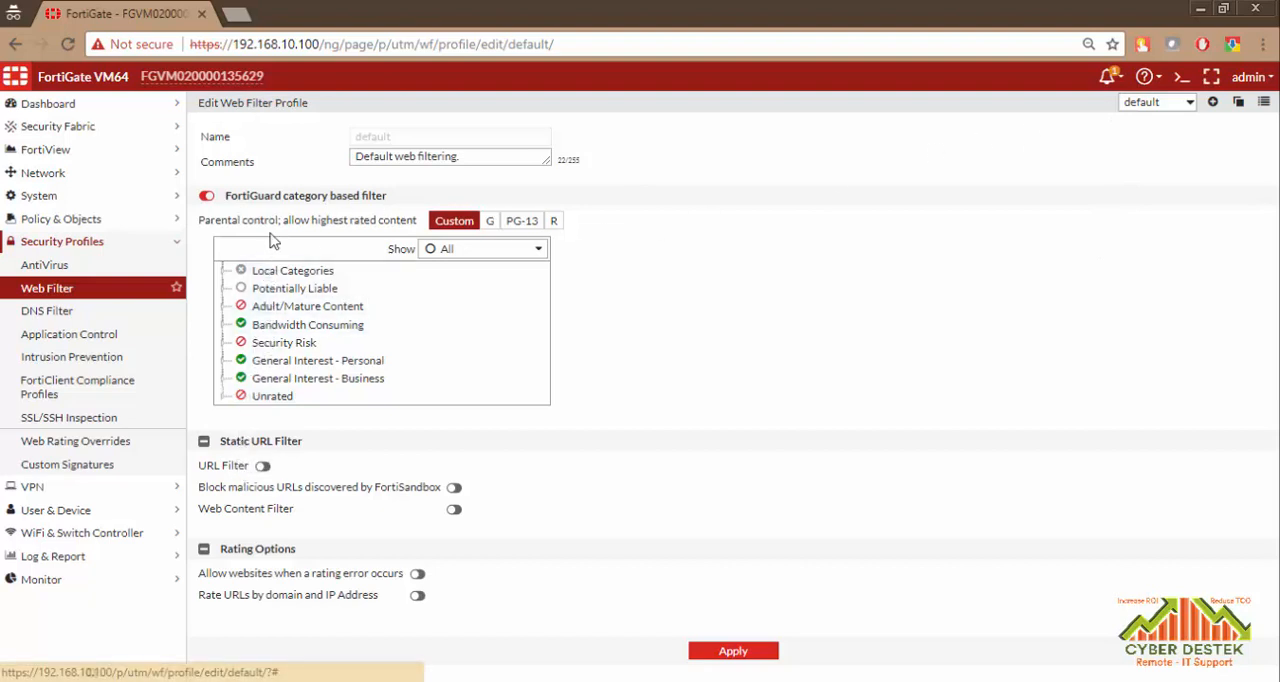
{"action": "mouse_move", "coordinate": [252, 166]}
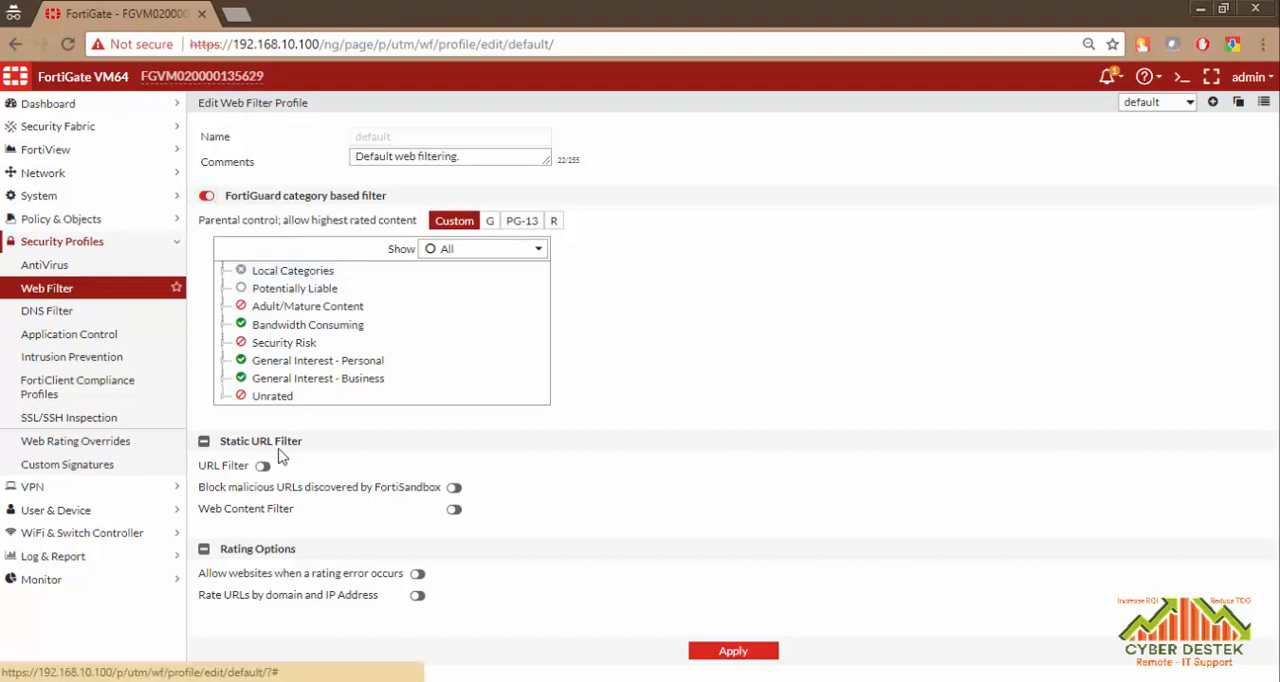
{"action": "mouse_move", "coordinate": [349, 439]}
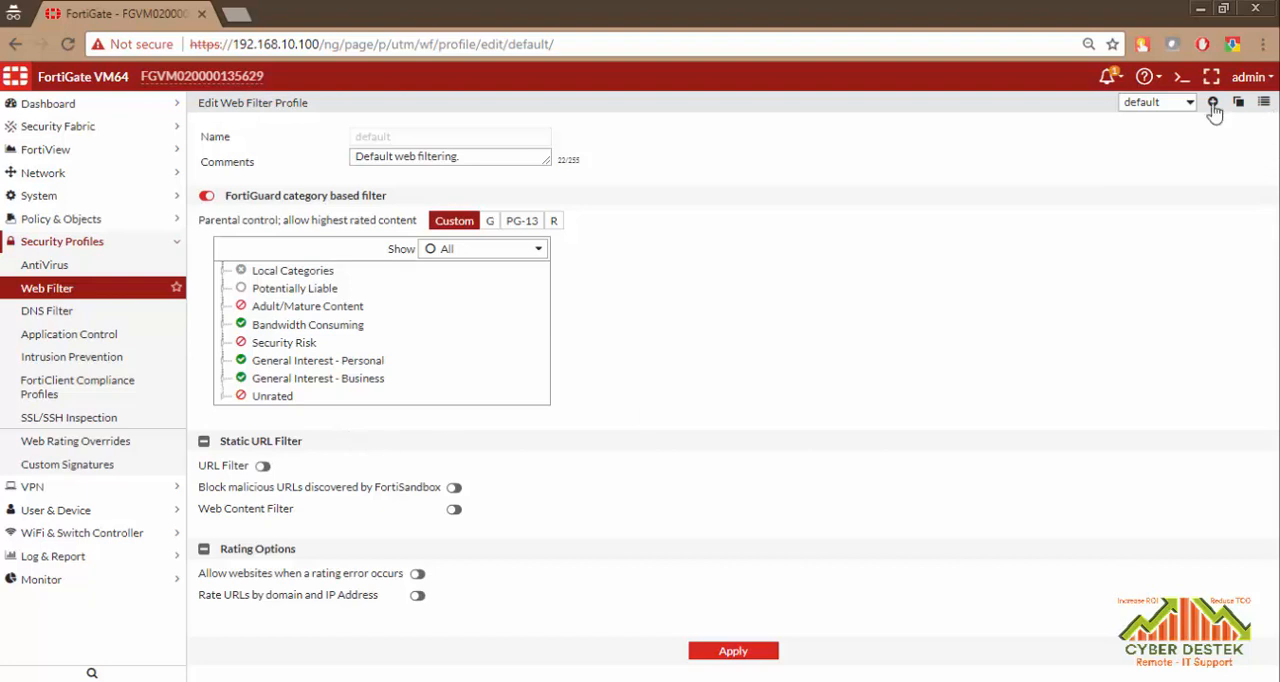
Step: Start a new web filter profile named 'no-social-media'
{"action": "left_click", "coordinate": [1213, 102]}
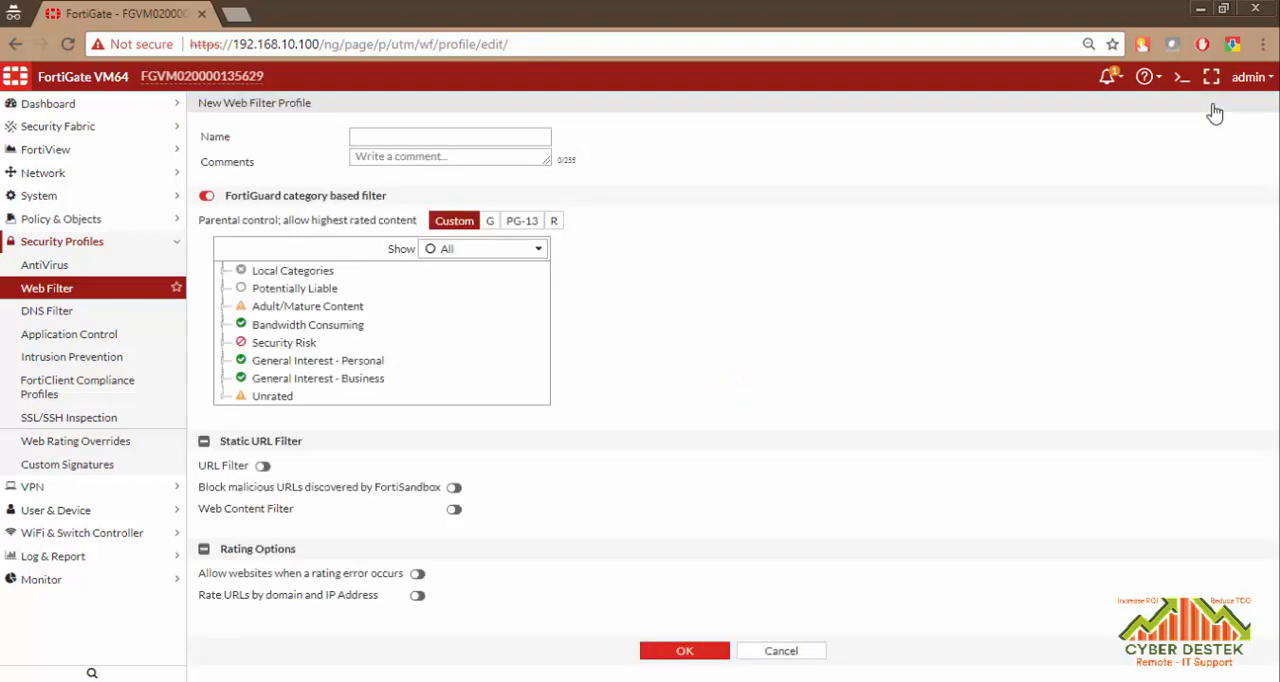
{"action": "left_click", "coordinate": [449, 137]}
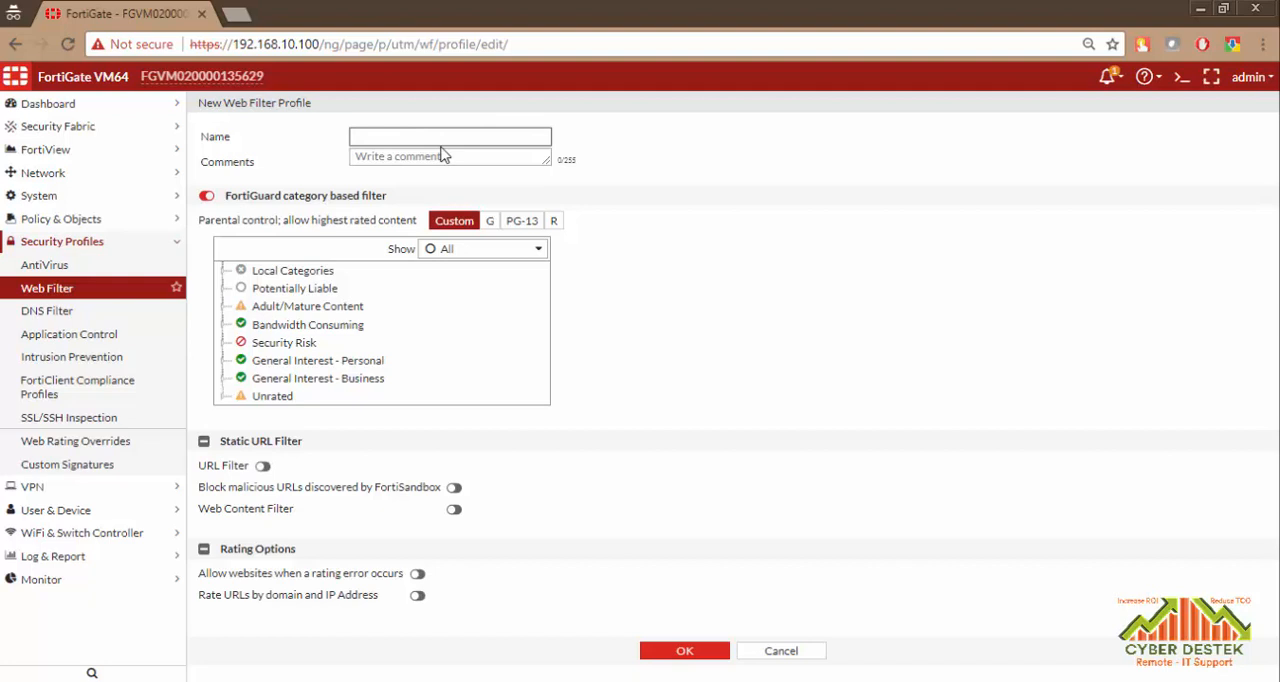
{"action": "type", "text": "no-social-me"}
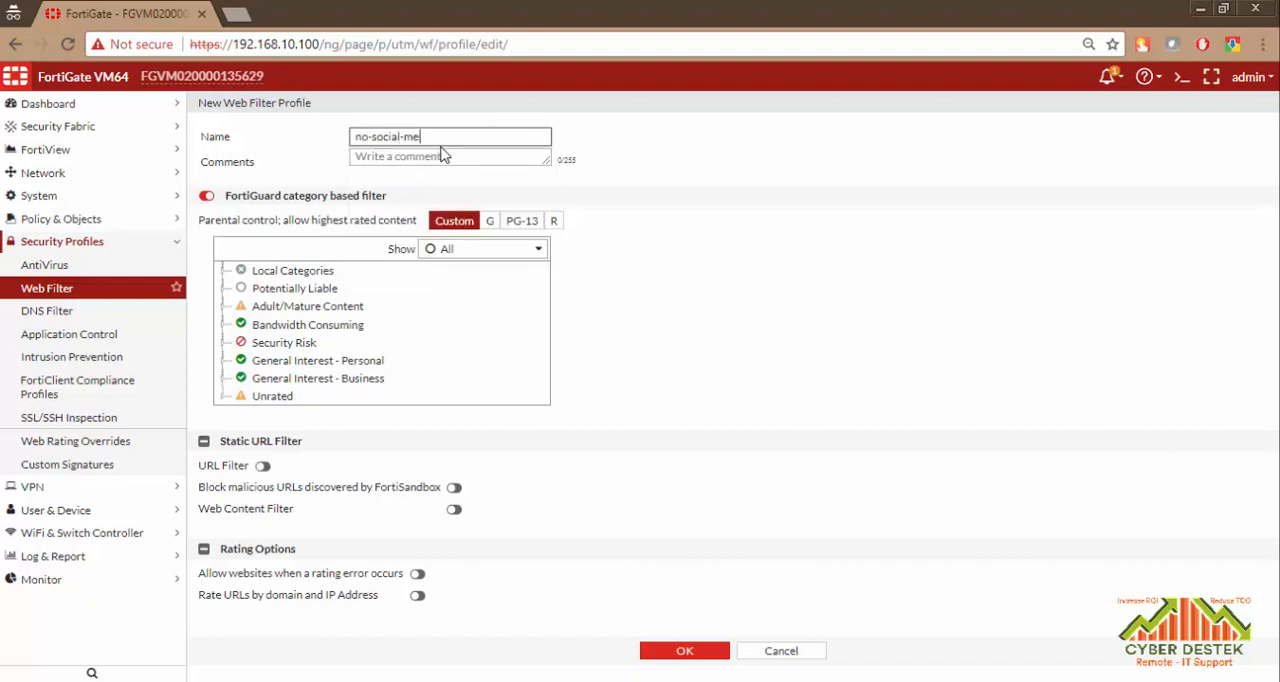
{"action": "type", "text": "dia"}
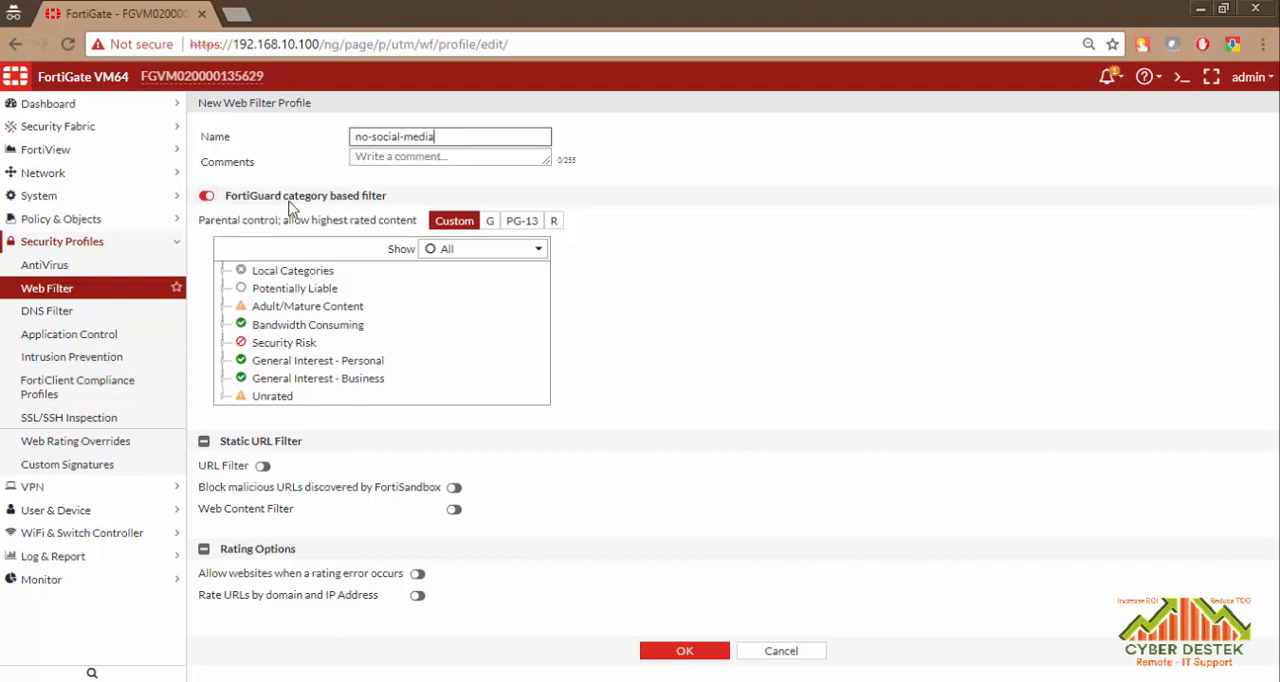
{"action": "mouse_move", "coordinate": [338, 213]}
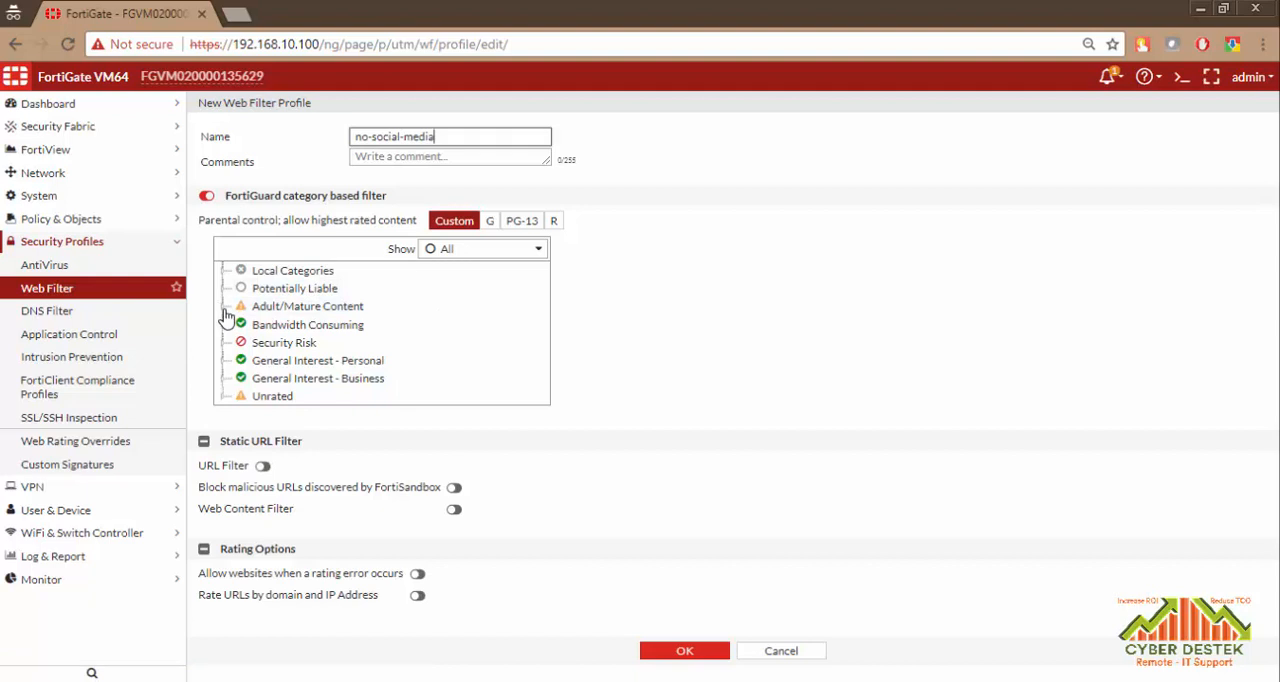
Step: Block Adult/Mature Content and expand the General Interest - Personal subcategories
{"action": "left_click", "coordinate": [240, 306]}
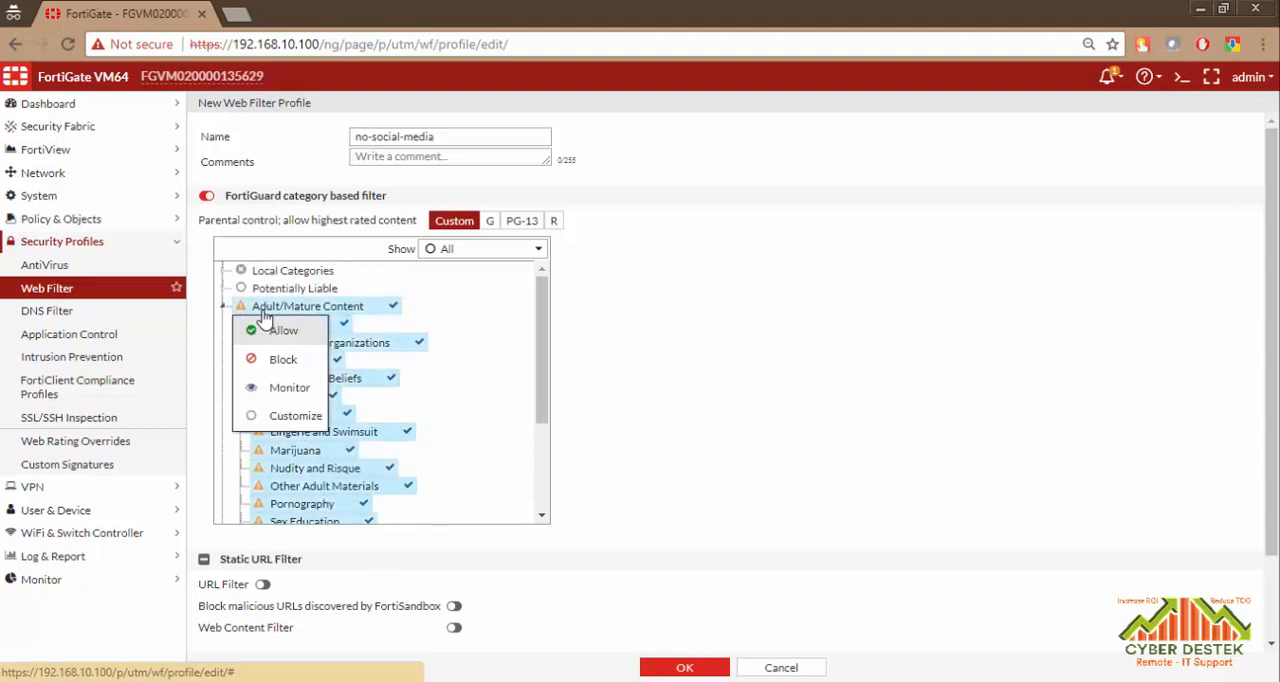
{"action": "left_click", "coordinate": [283, 359]}
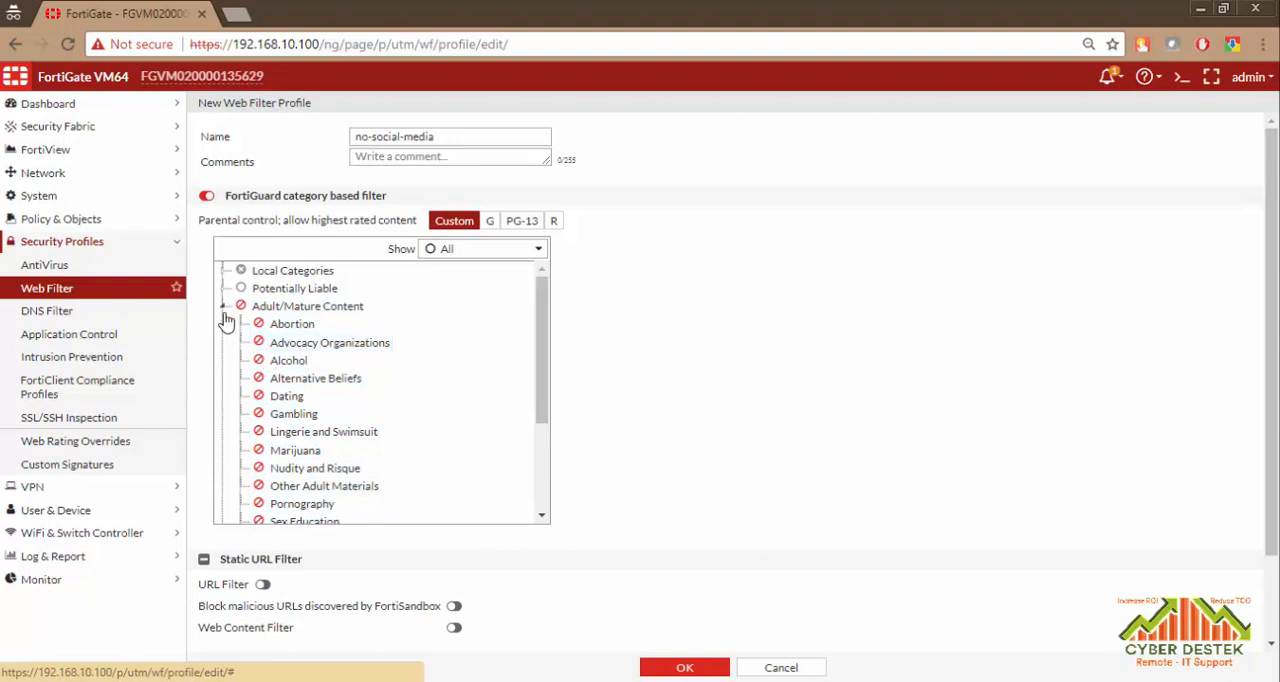
{"action": "left_click", "coordinate": [521, 220]}
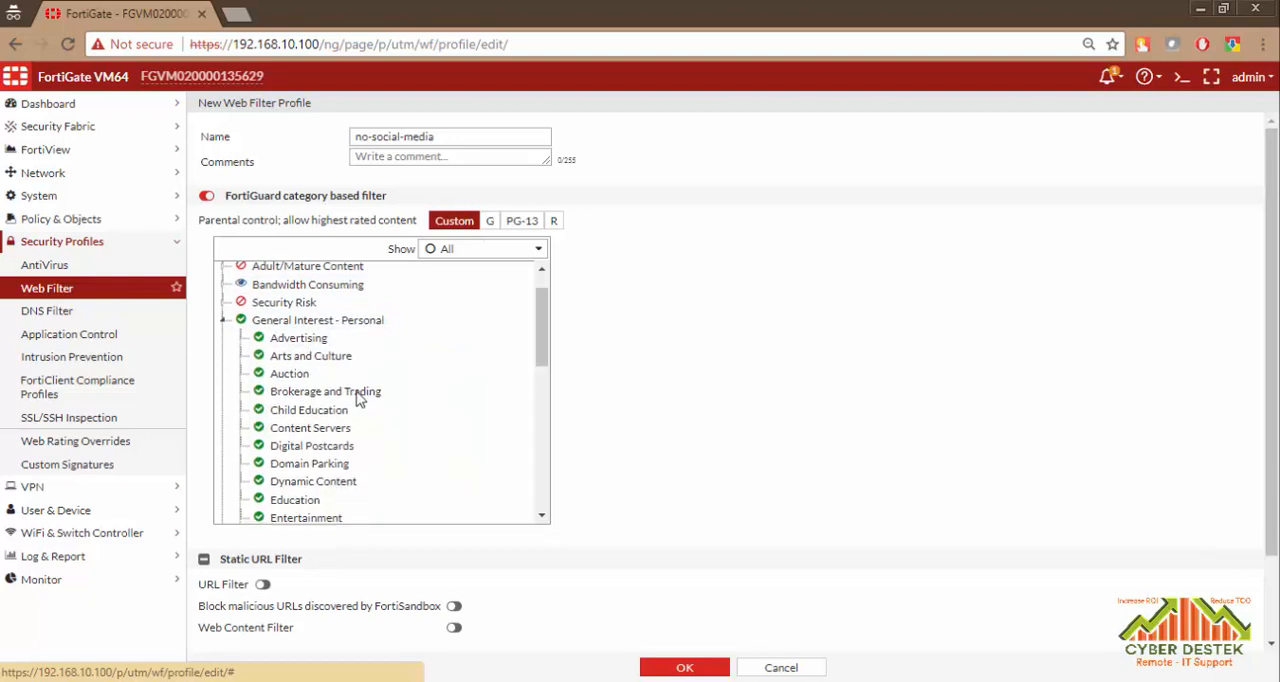
Step: Set Social Networking to Block then back to Allow, and enable the Static URL Filter
{"action": "scroll", "scroll_direction": "down", "scroll_amount": 3}
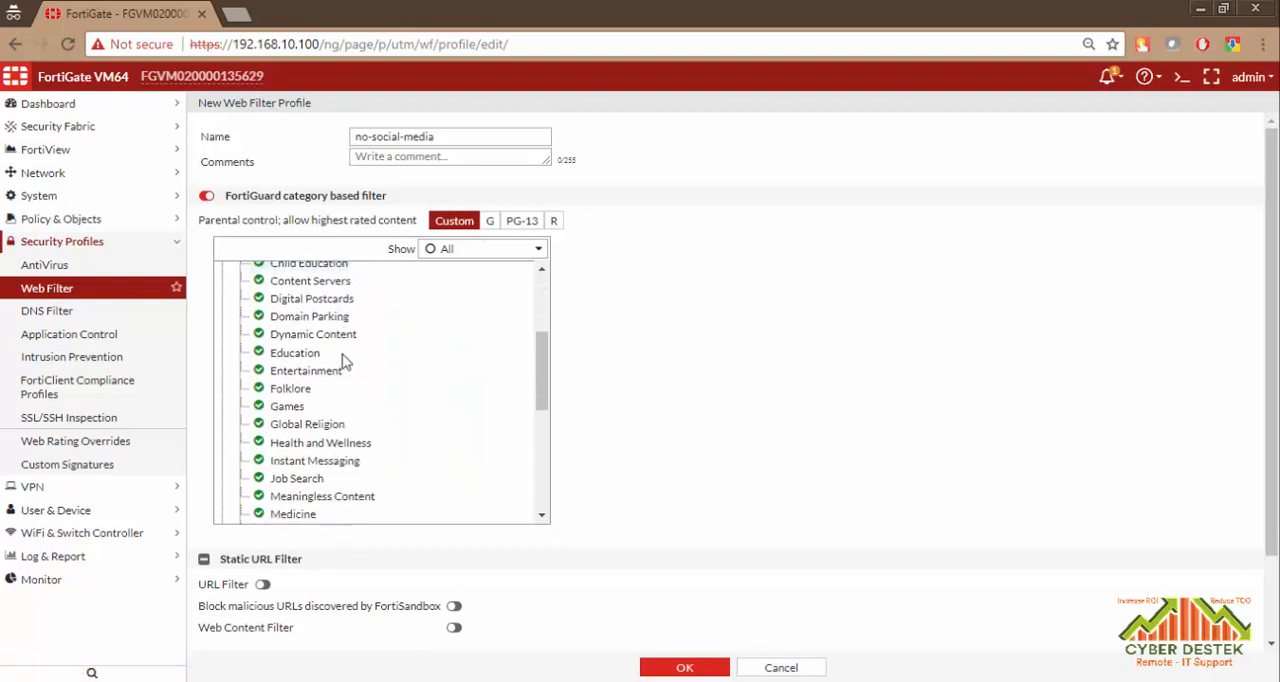
{"action": "scroll", "scroll_direction": "down", "scroll_amount": 3}
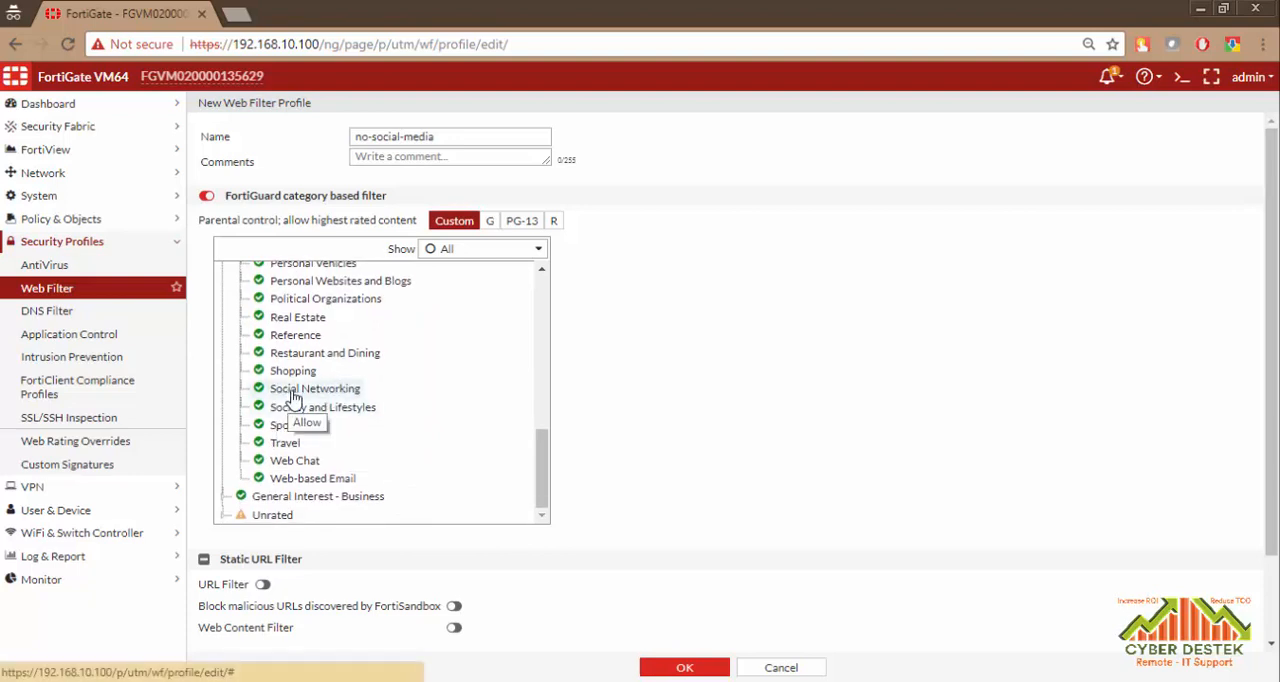
{"action": "left_click", "coordinate": [314, 388]}
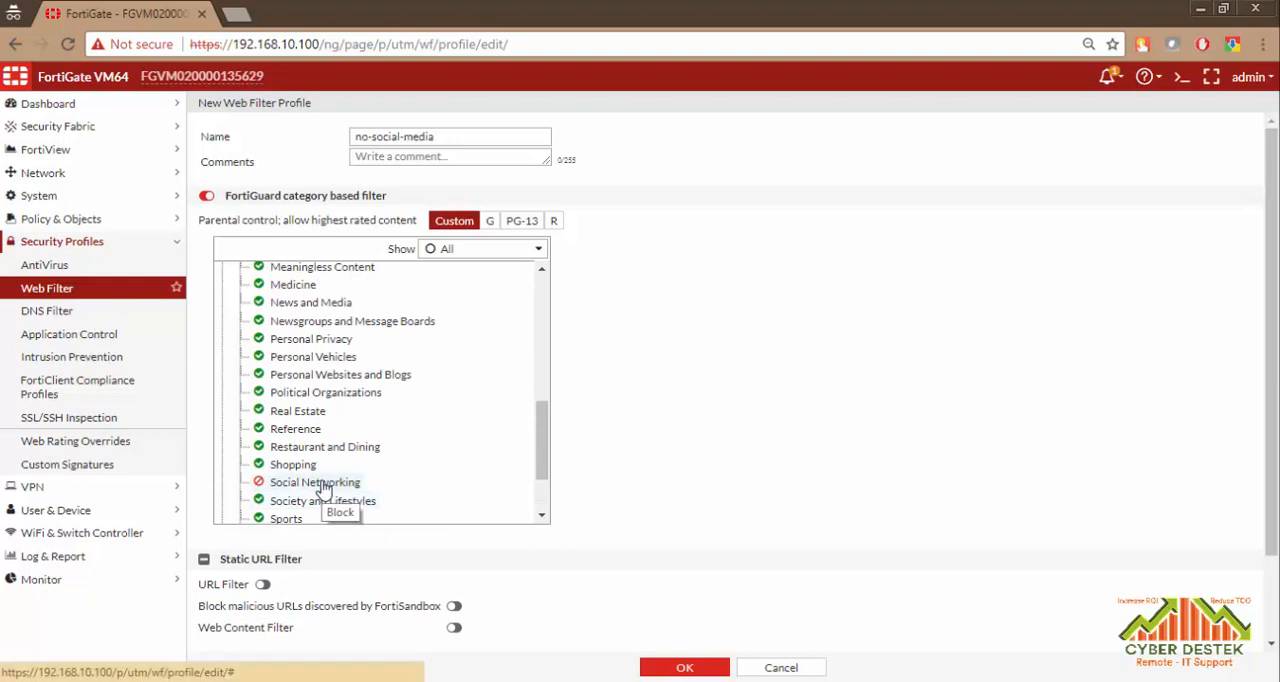
{"action": "scroll", "scroll_direction": "down", "scroll_amount": 3}
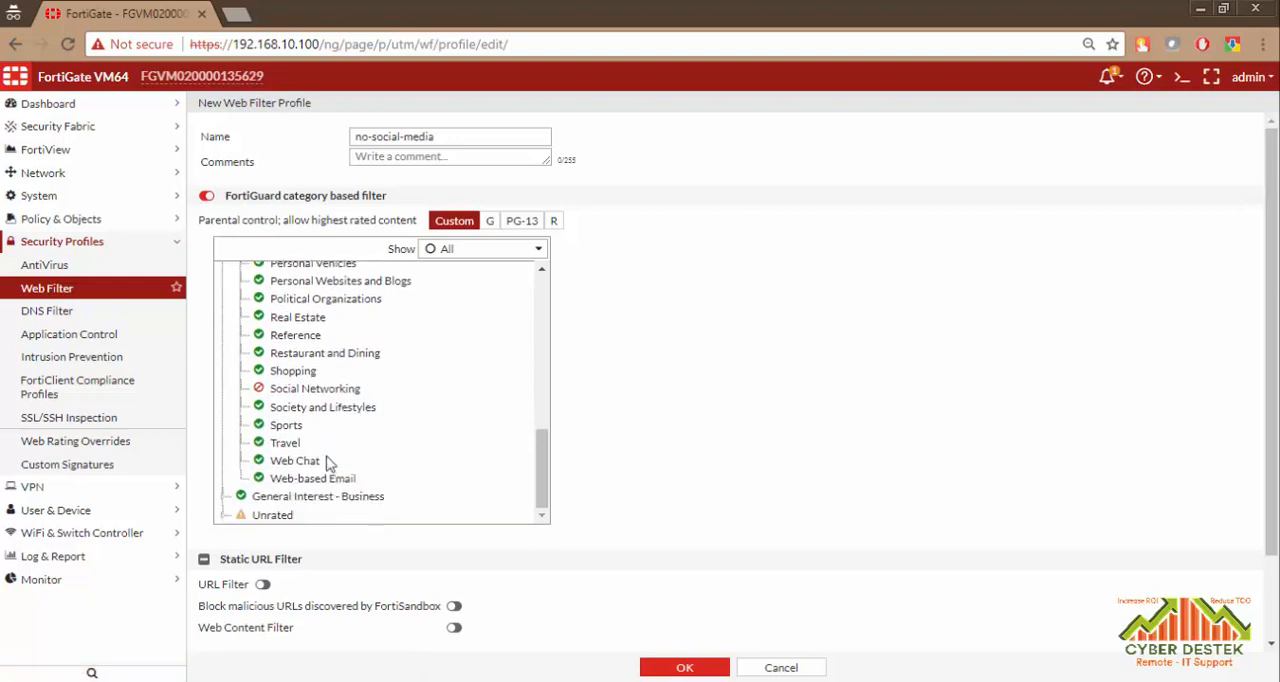
{"action": "left_click", "coordinate": [258, 388]}
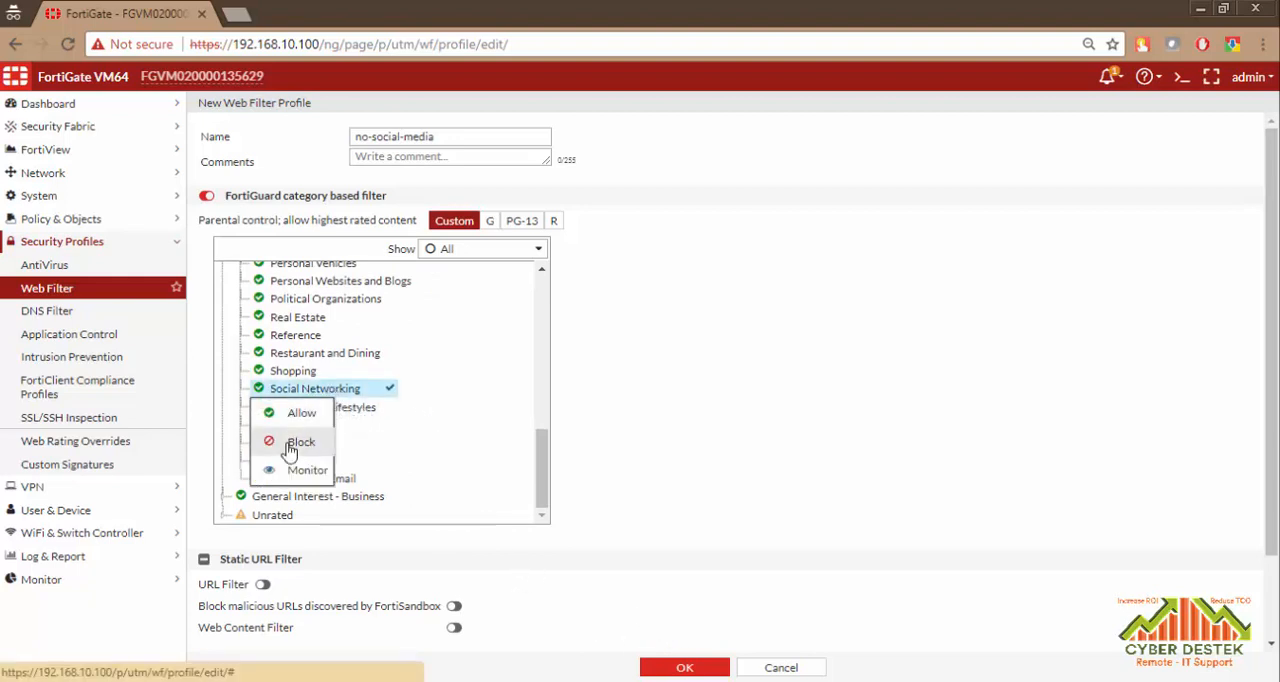
{"action": "left_click", "coordinate": [300, 441]}
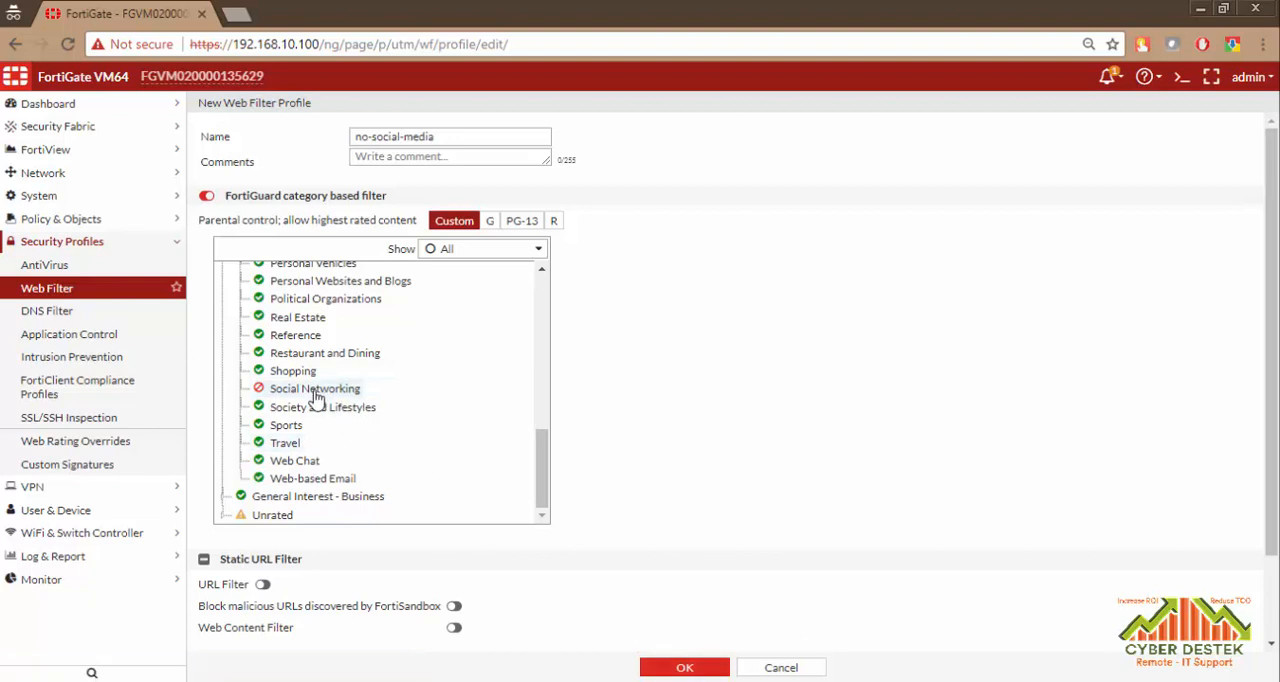
{"action": "left_click", "coordinate": [314, 388]}
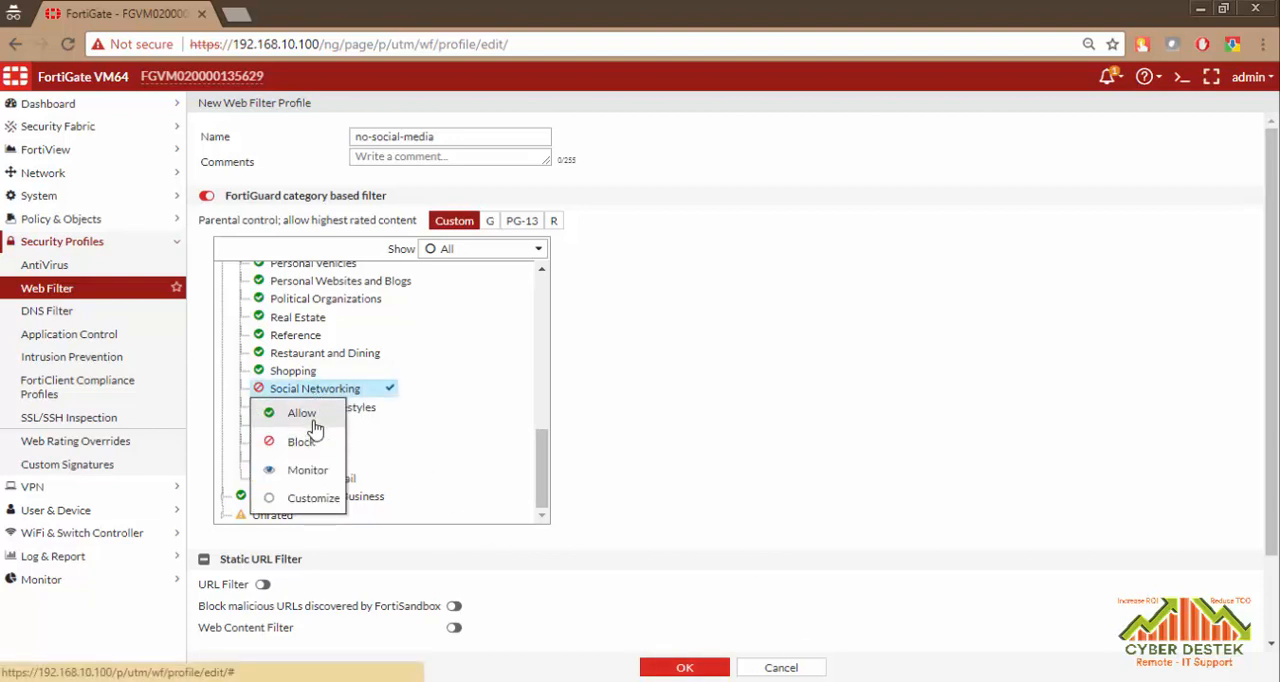
{"action": "left_click", "coordinate": [301, 413]}
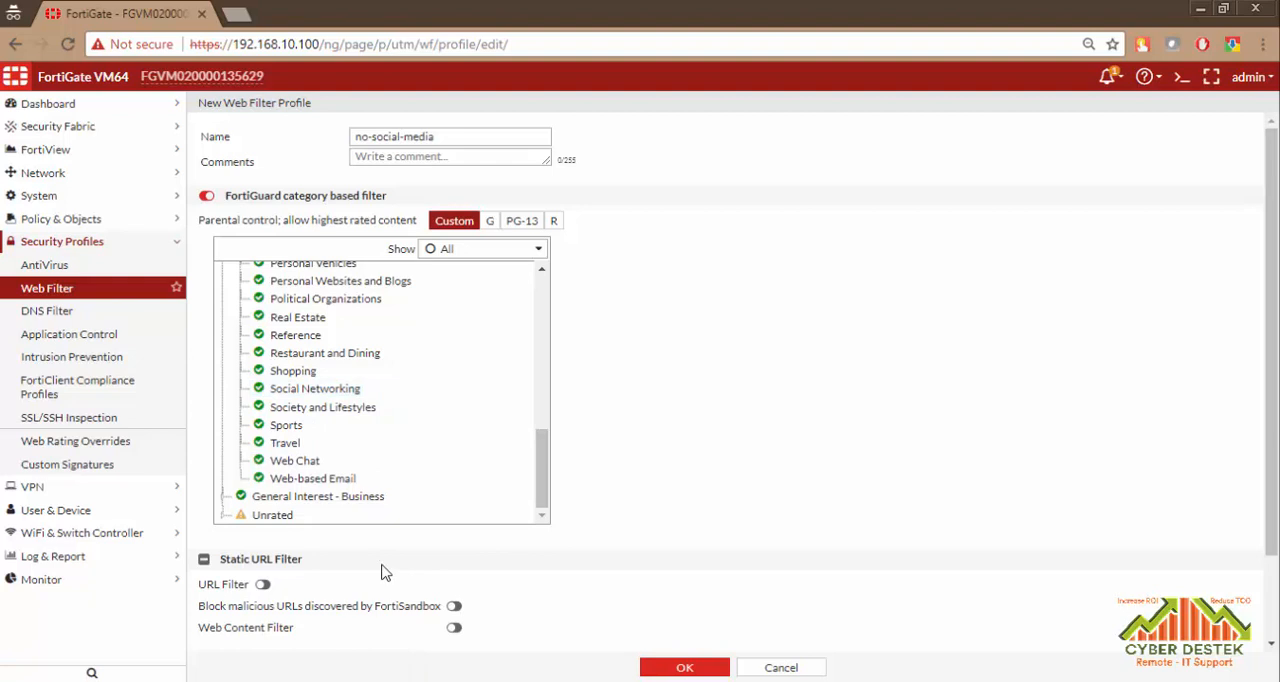
{"action": "scroll", "scroll_direction": "down", "scroll_amount": 3}
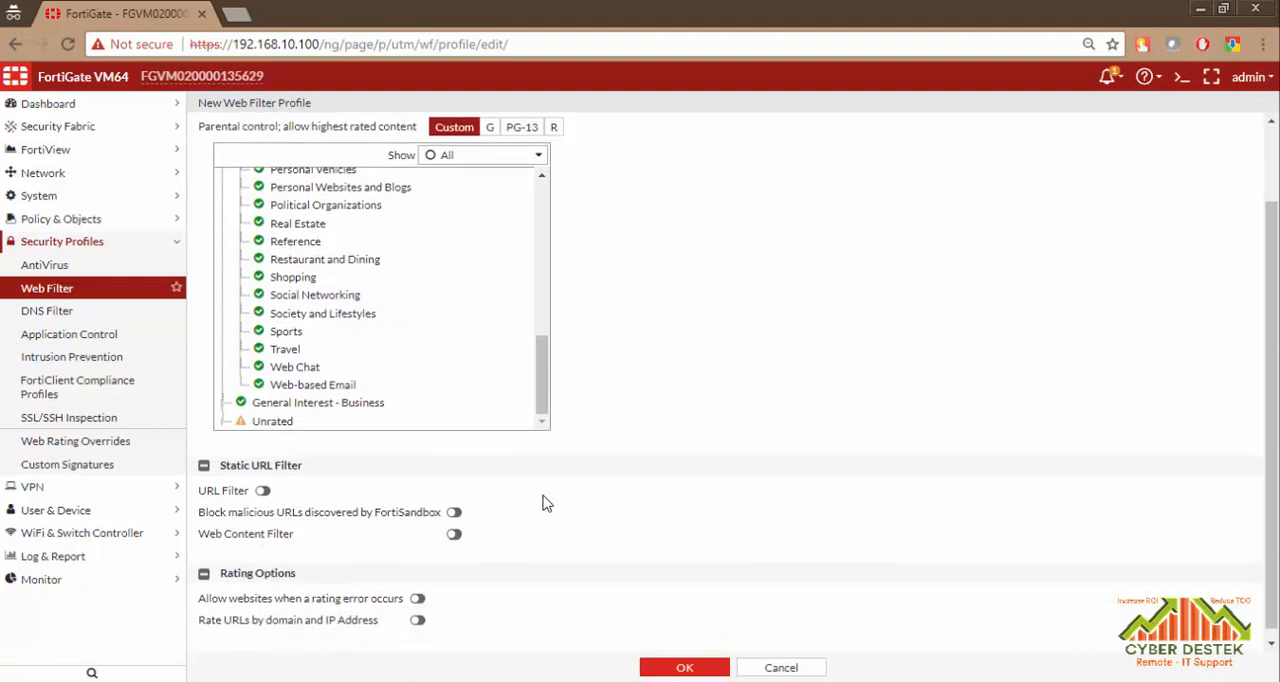
{"action": "mouse_move", "coordinate": [545, 503]}
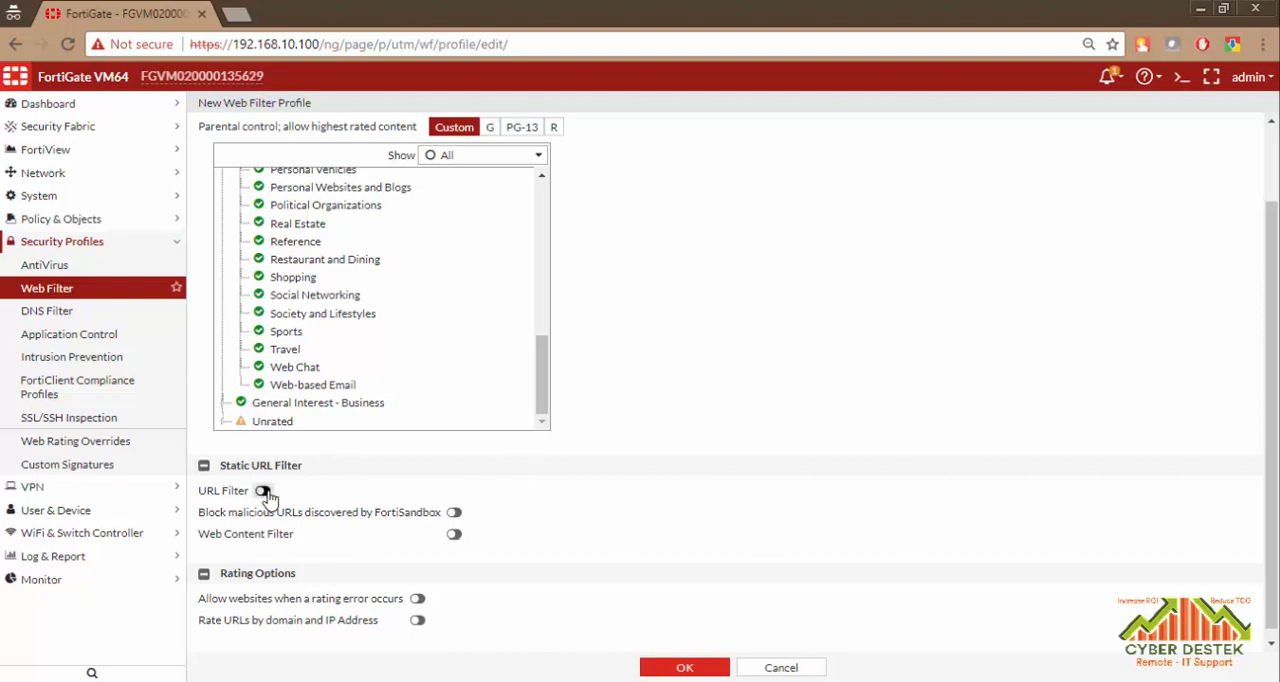
{"action": "left_click", "coordinate": [263, 490]}
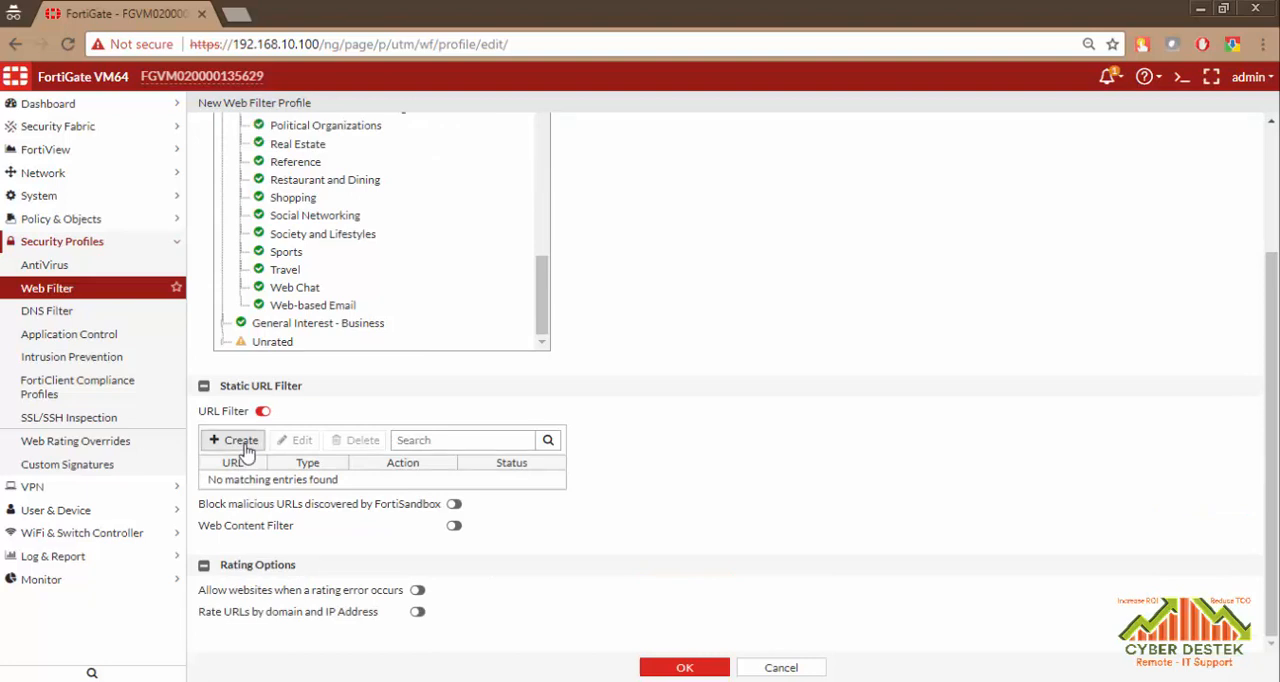
Step: Add an enabled wildcard URL filter entry *facebook.com with action Block
{"action": "left_click", "coordinate": [241, 440]}
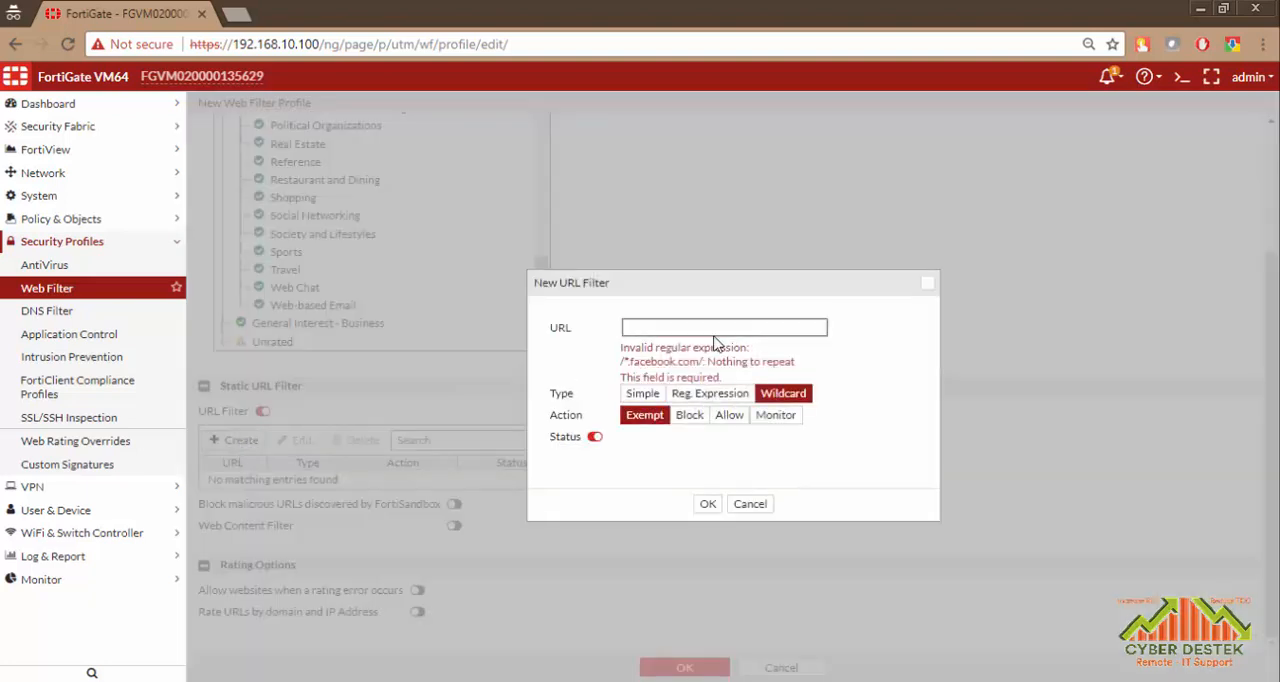
{"action": "type", "text": "*facebook.com"}
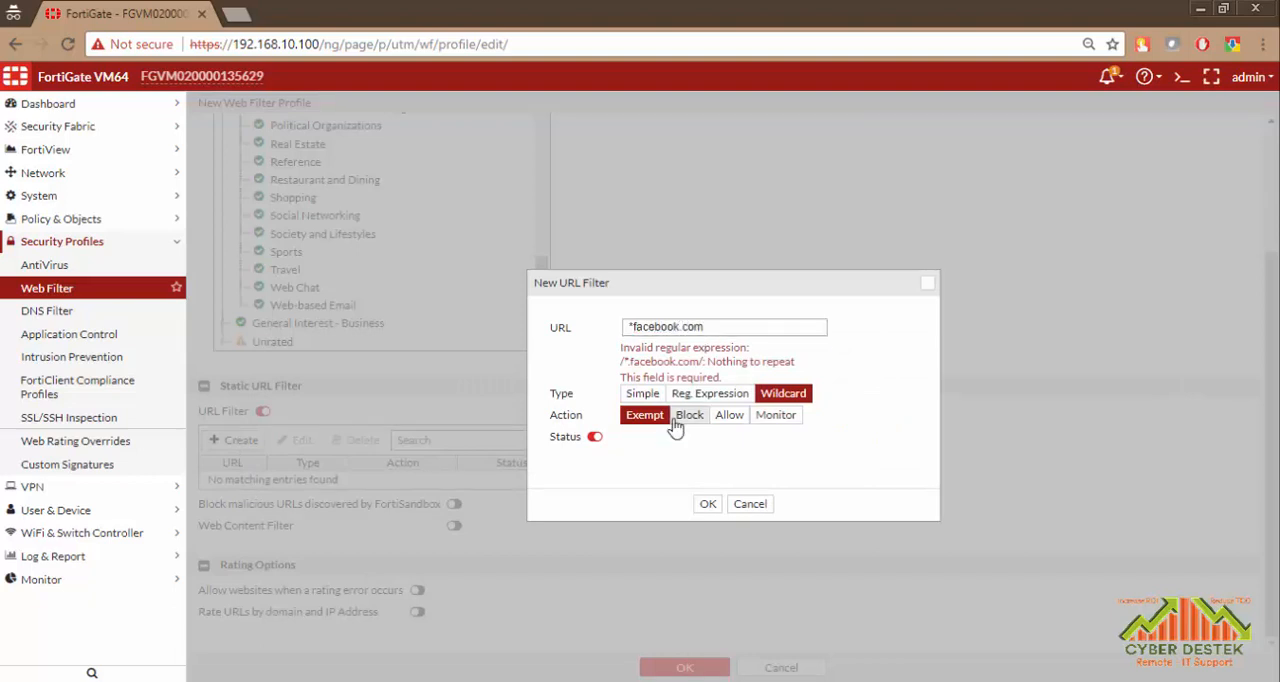
{"action": "left_click", "coordinate": [689, 414]}
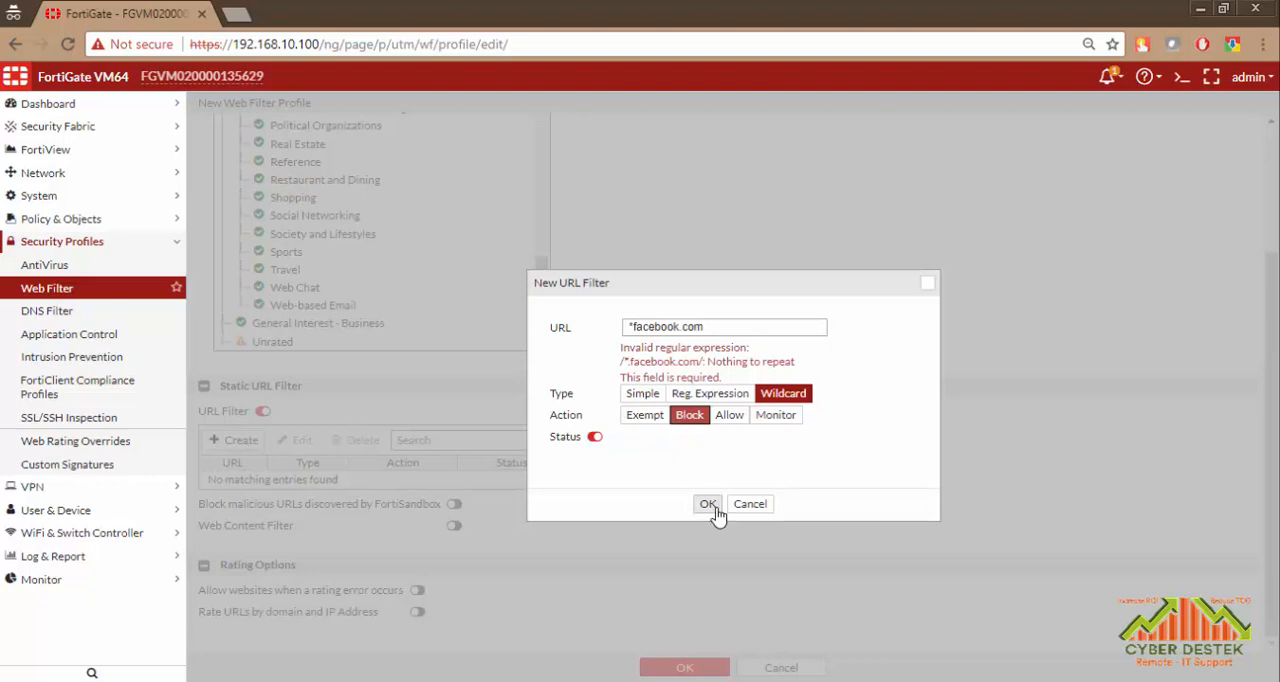
{"action": "left_click", "coordinate": [708, 503]}
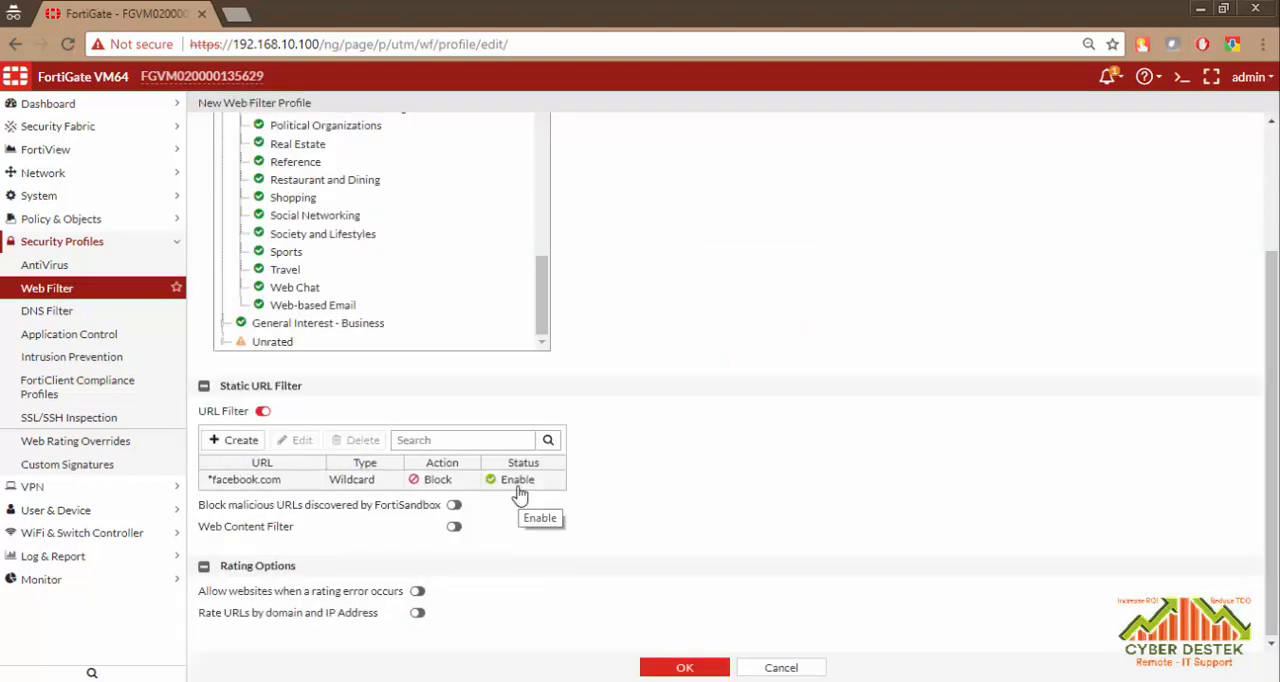
{"action": "mouse_move", "coordinate": [517, 490]}
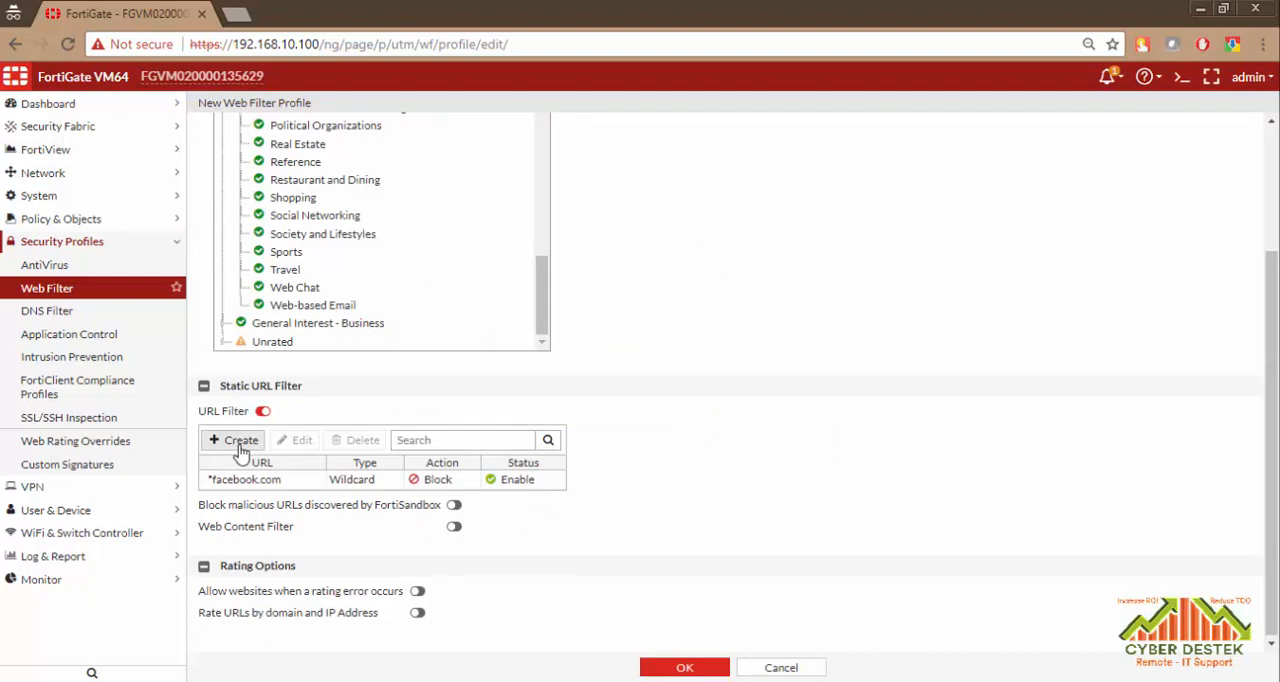
Step: Add a blocked wildcard entry *twitter.com and save the no-social-media profile
{"action": "left_click", "coordinate": [240, 440]}
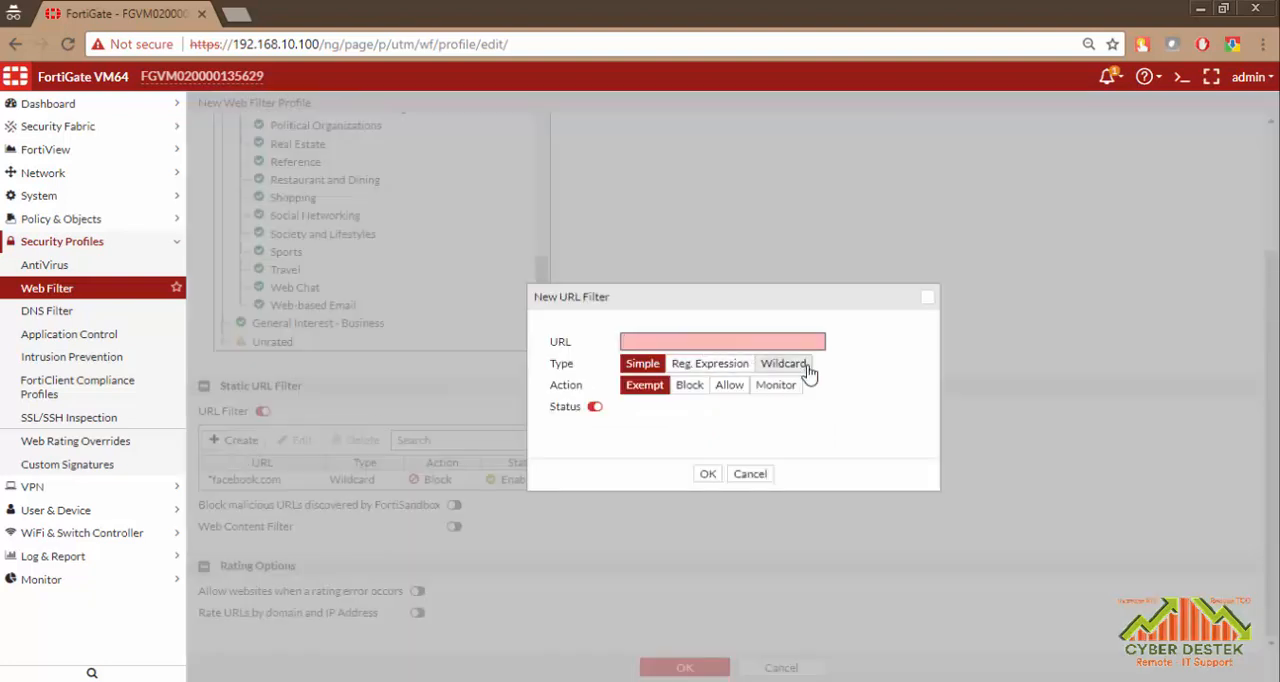
{"action": "type", "text": "*"}
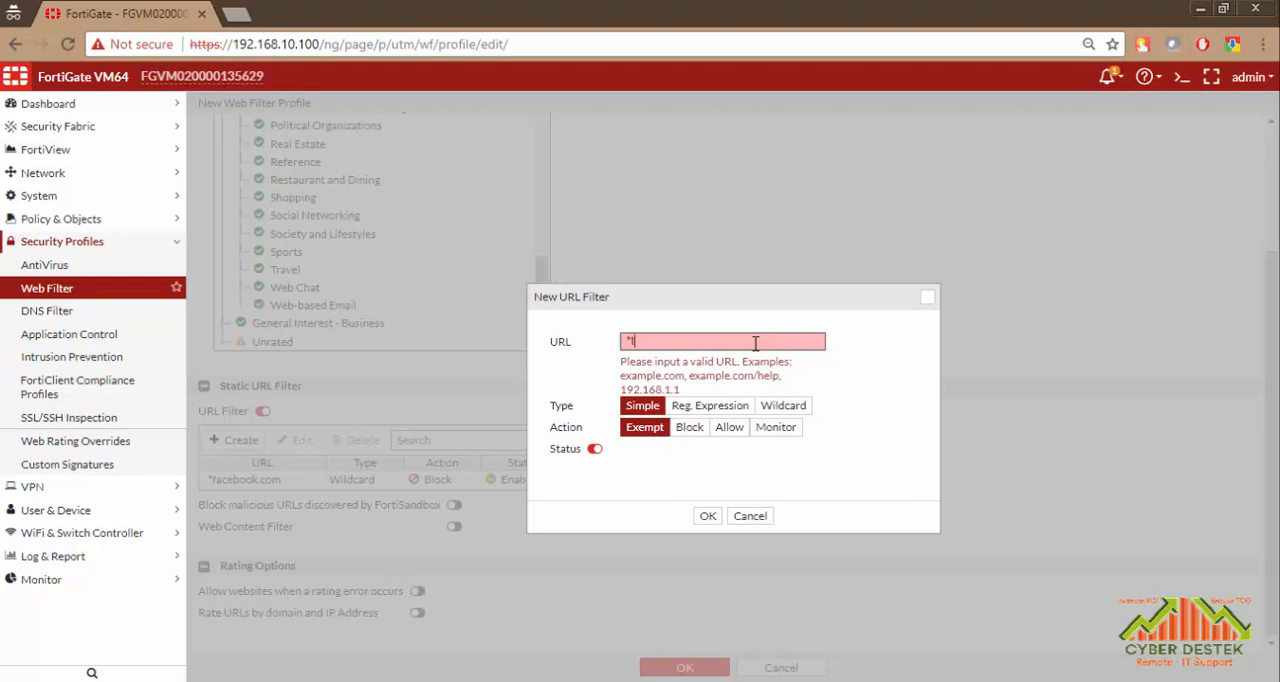
{"action": "type", "text": "twitter.com"}
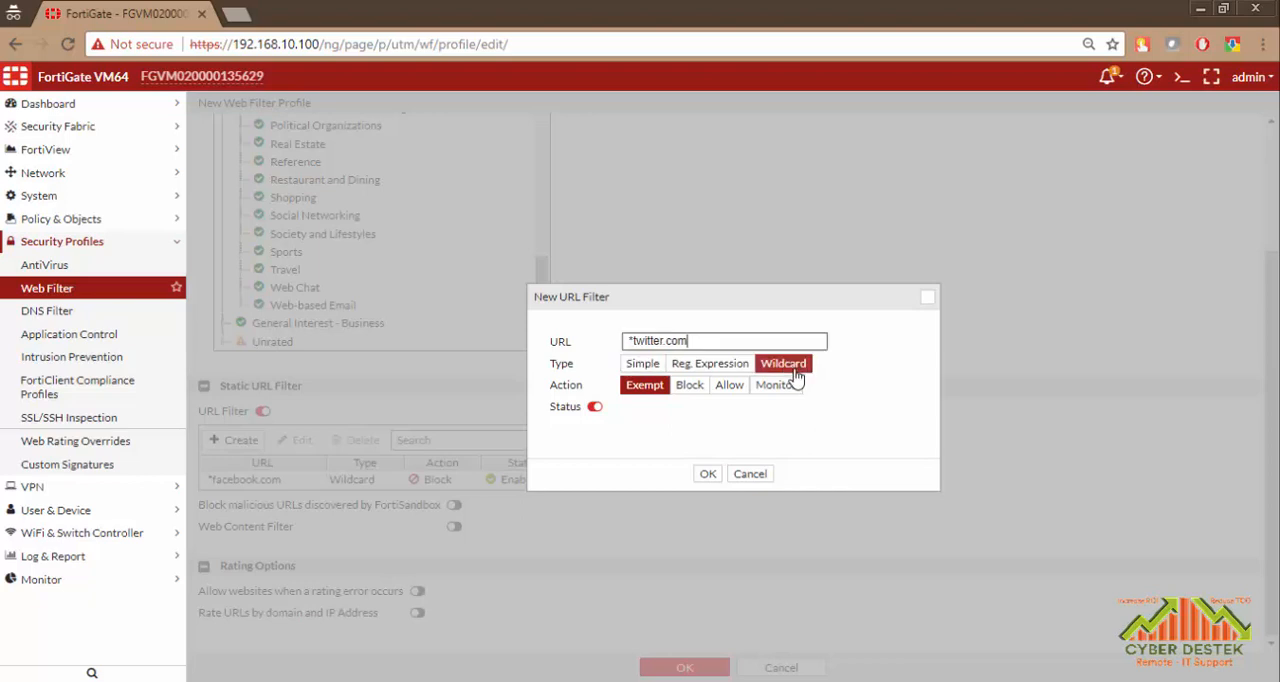
{"action": "left_click", "coordinate": [688, 385]}
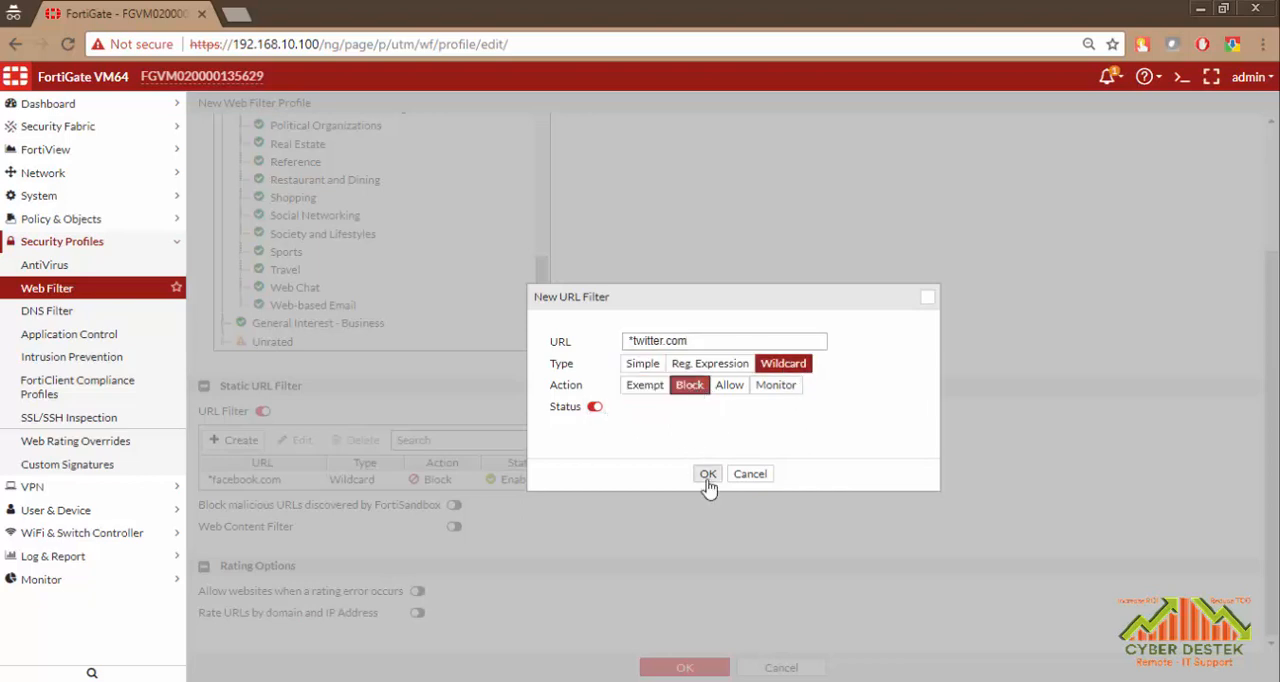
{"action": "left_click", "coordinate": [707, 473]}
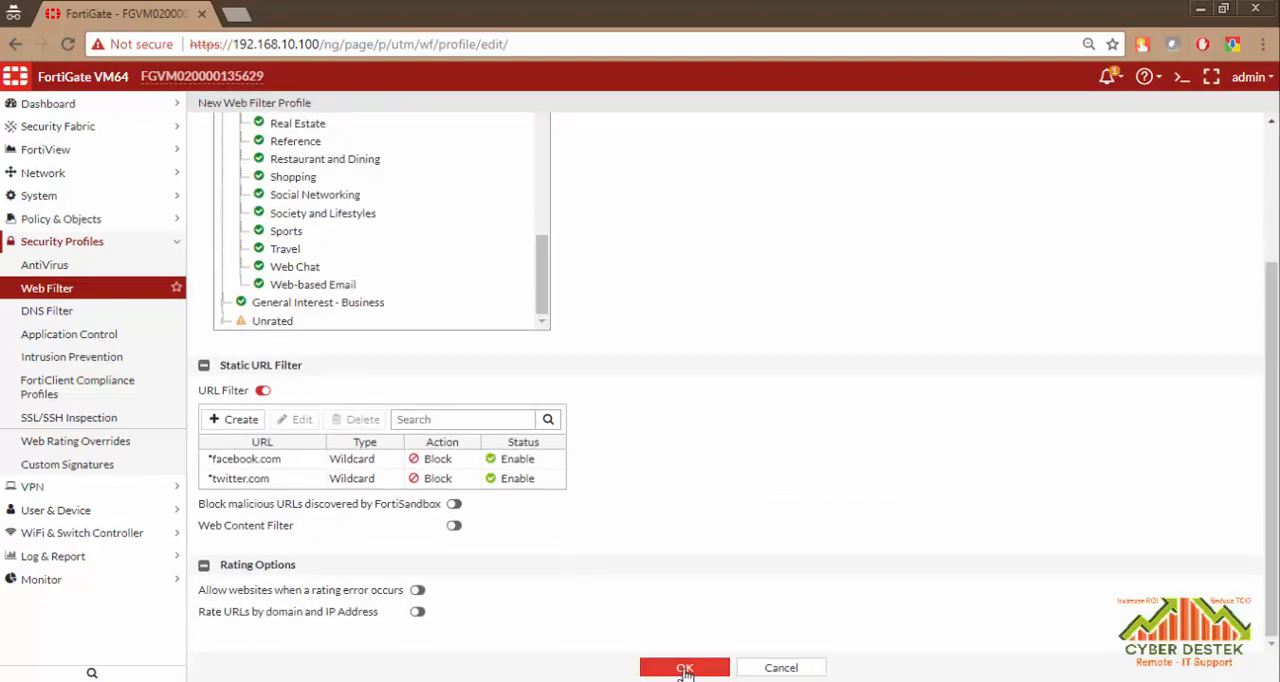
{"action": "left_click", "coordinate": [684, 667]}
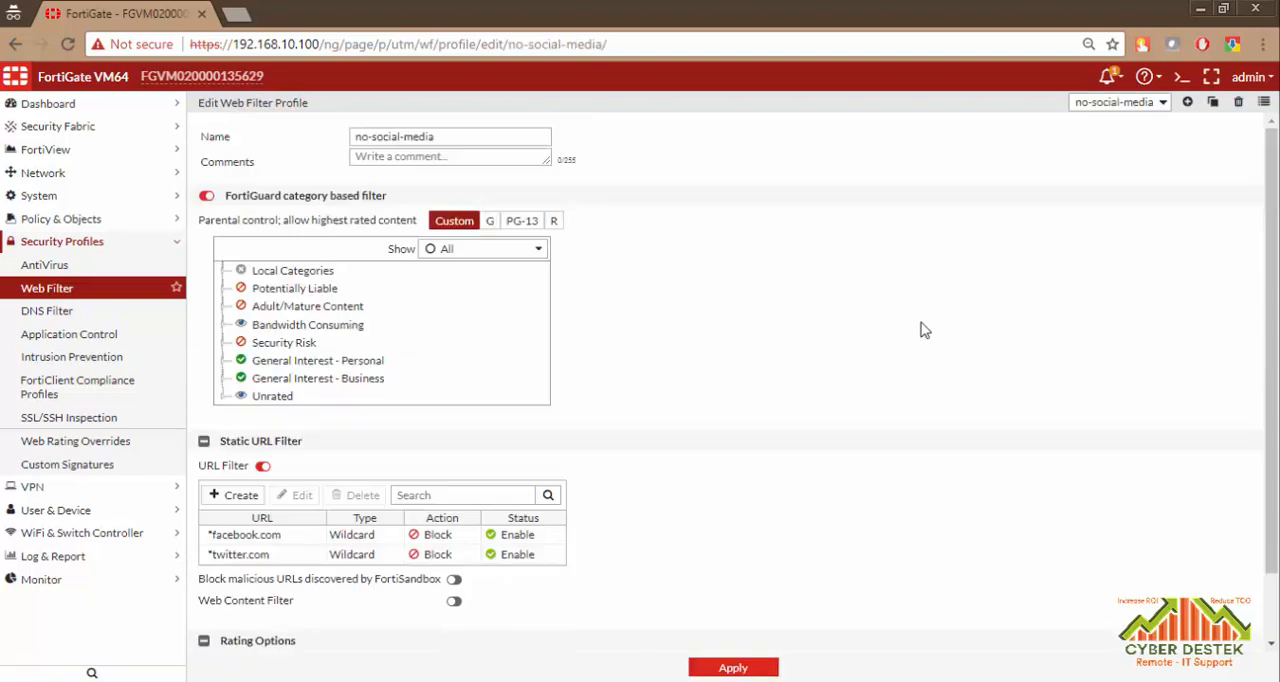
{"action": "mouse_move", "coordinate": [61, 219]}
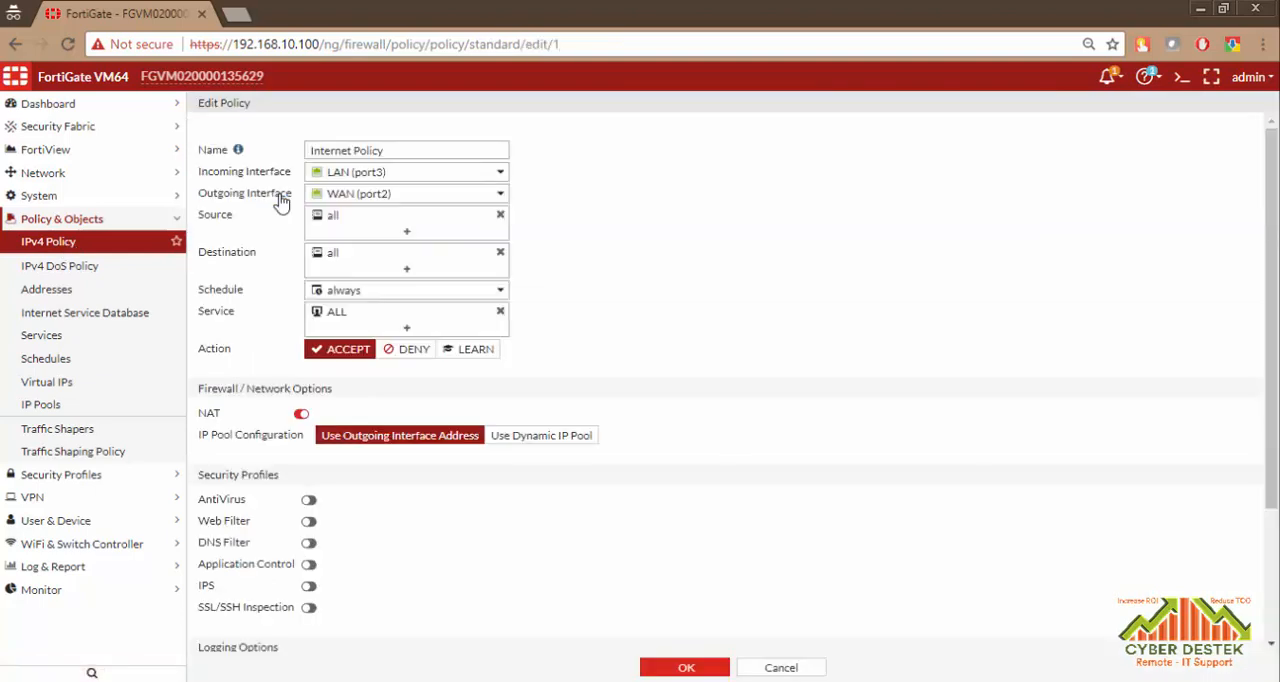
{"action": "mouse_move", "coordinate": [292, 182]}
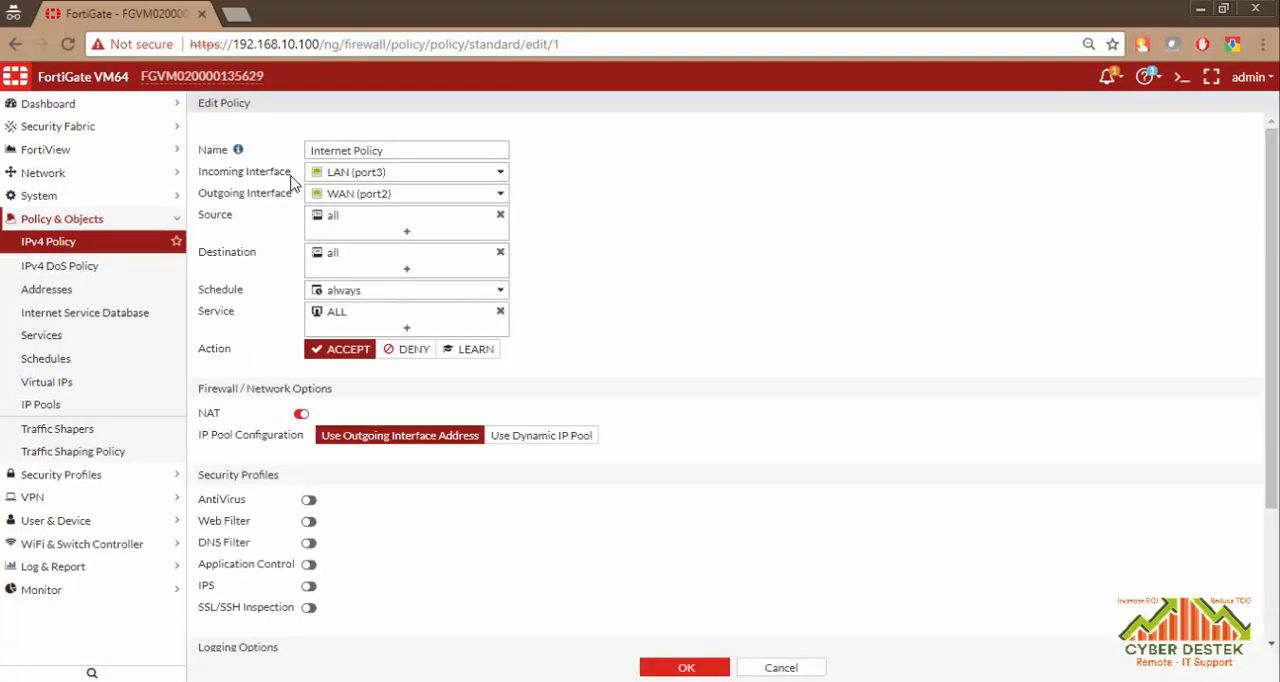
Step: Enable Web Filter on the Internet Policy using no-social-media, then save the policy
{"action": "scroll", "scroll_direction": "down", "scroll_amount": 3}
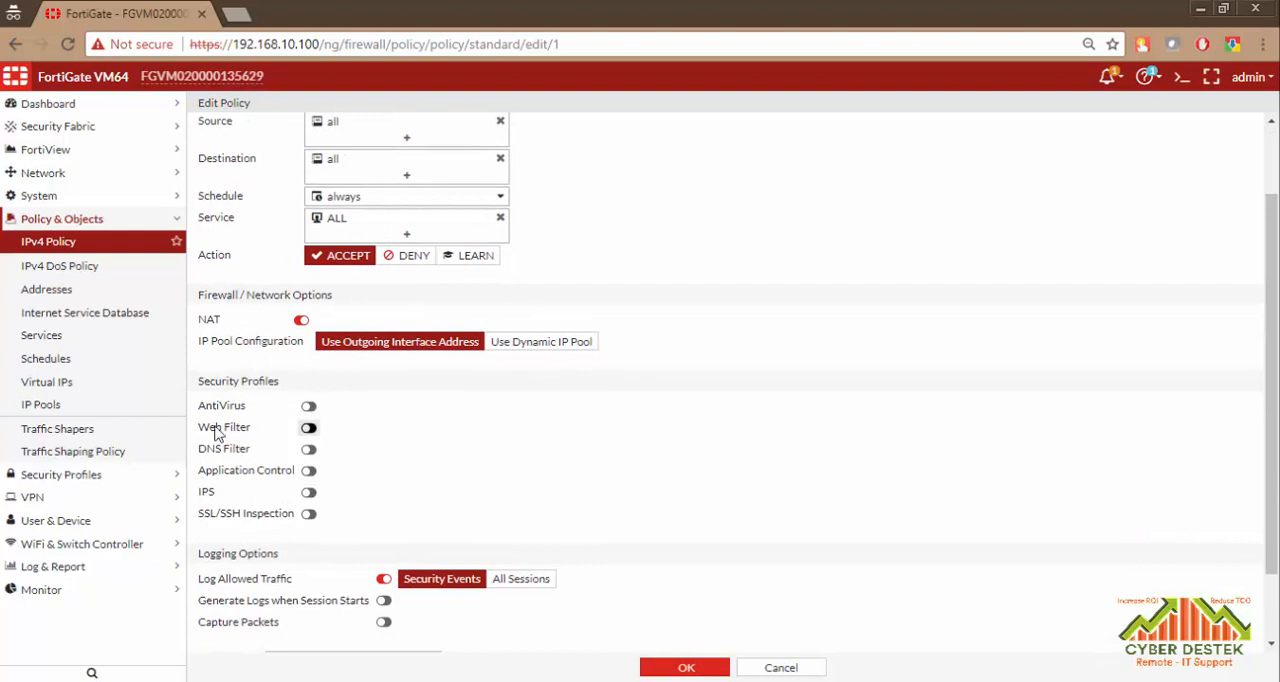
{"action": "left_click", "coordinate": [308, 427]}
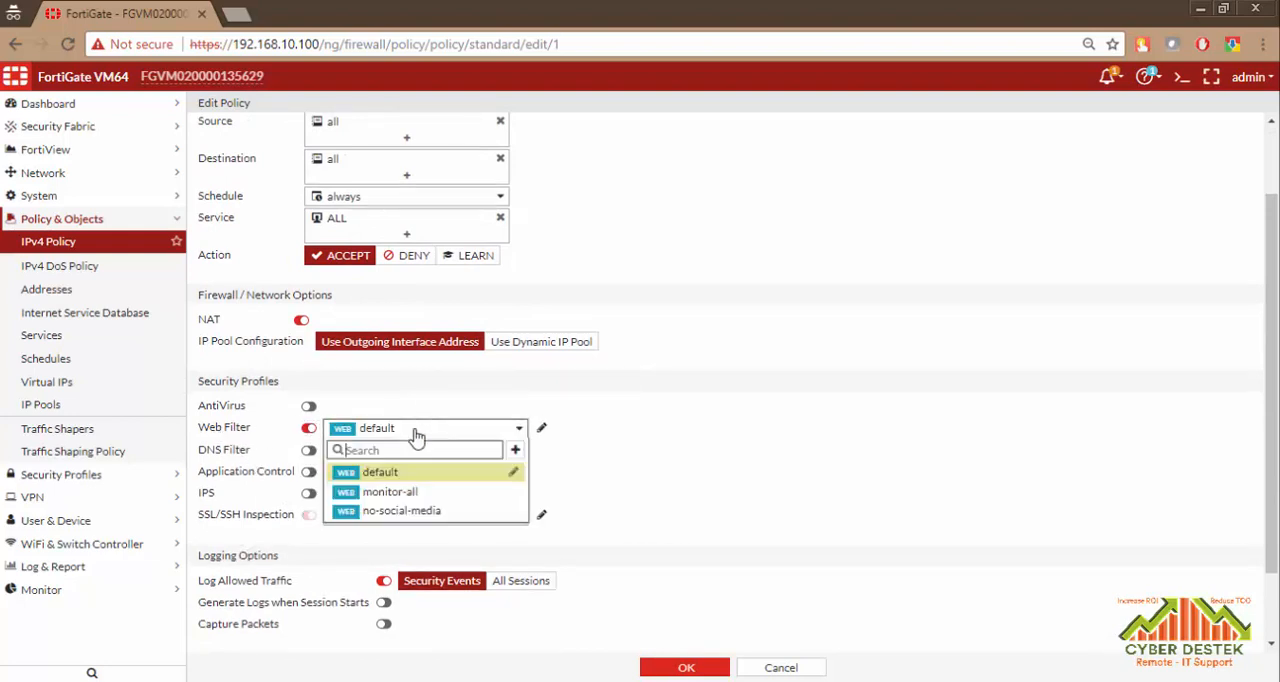
{"action": "mouse_move", "coordinate": [408, 525]}
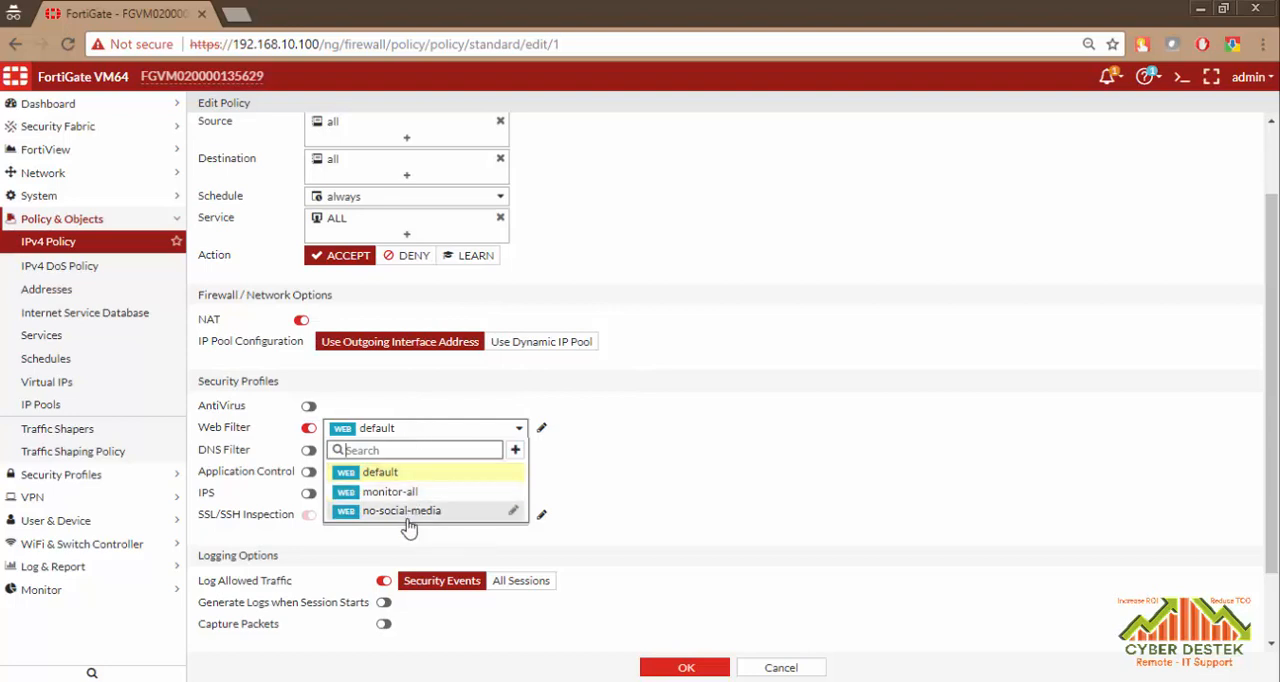
{"action": "mouse_move", "coordinate": [401, 511]}
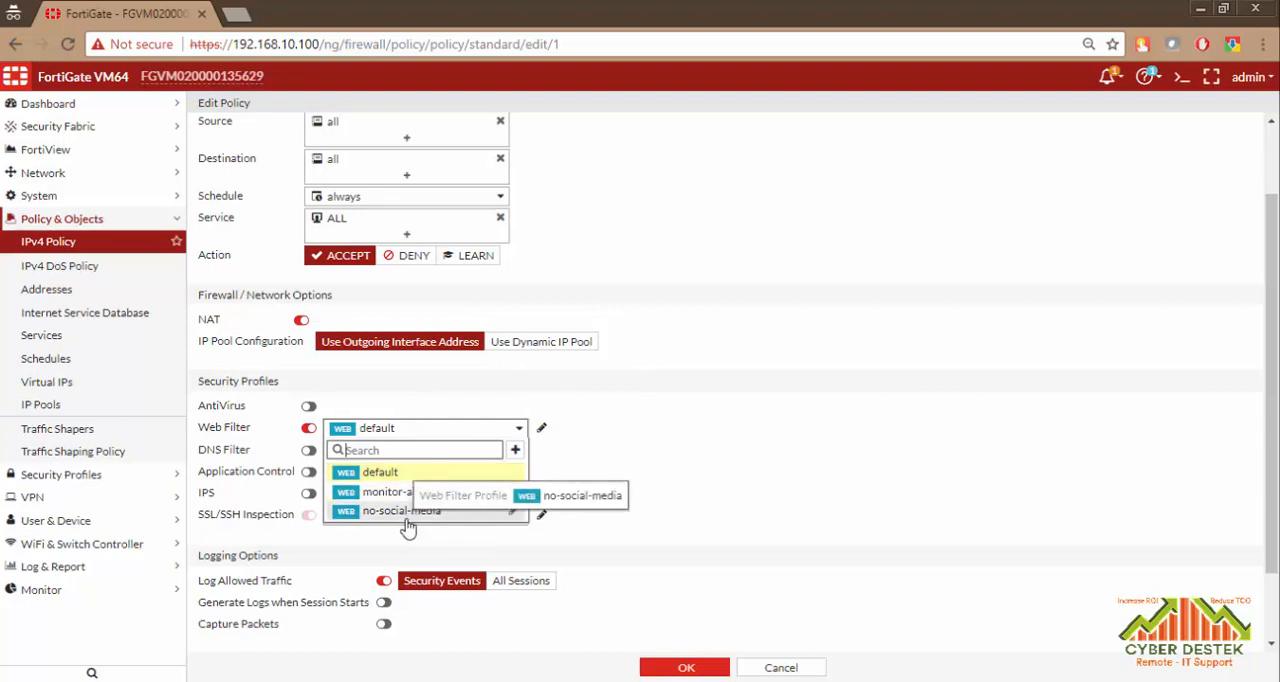
{"action": "left_click", "coordinate": [401, 510]}
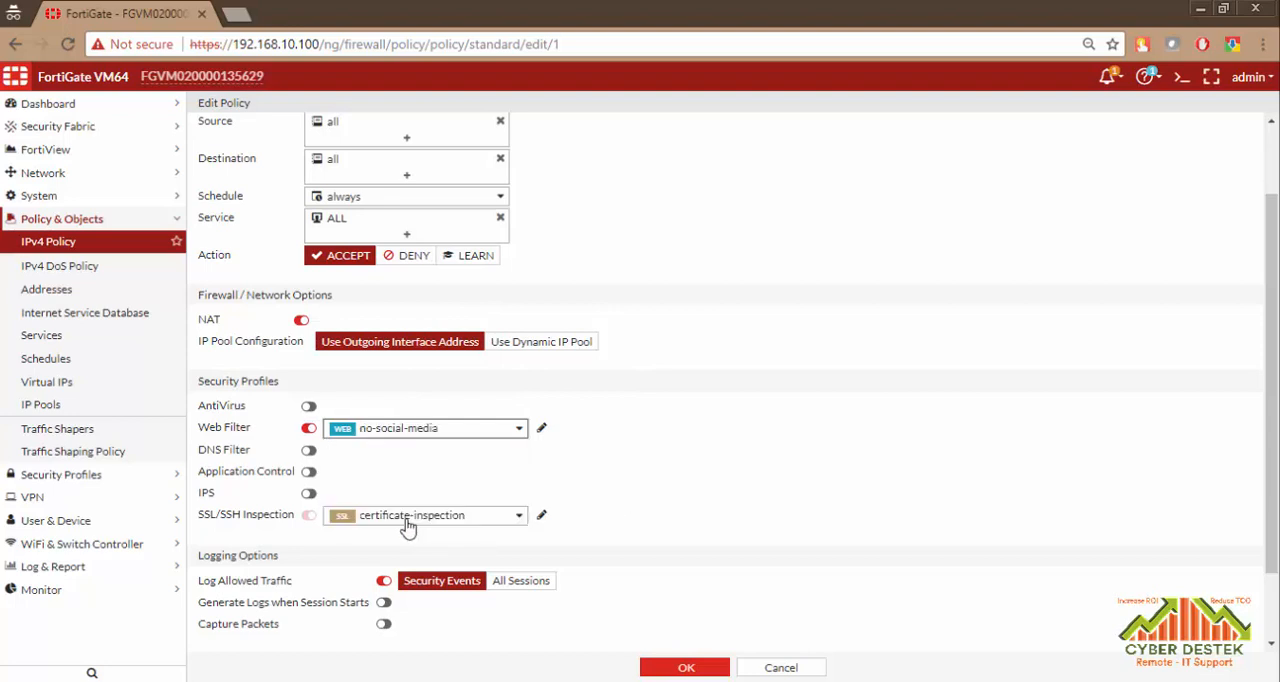
{"action": "mouse_move", "coordinate": [410, 515]}
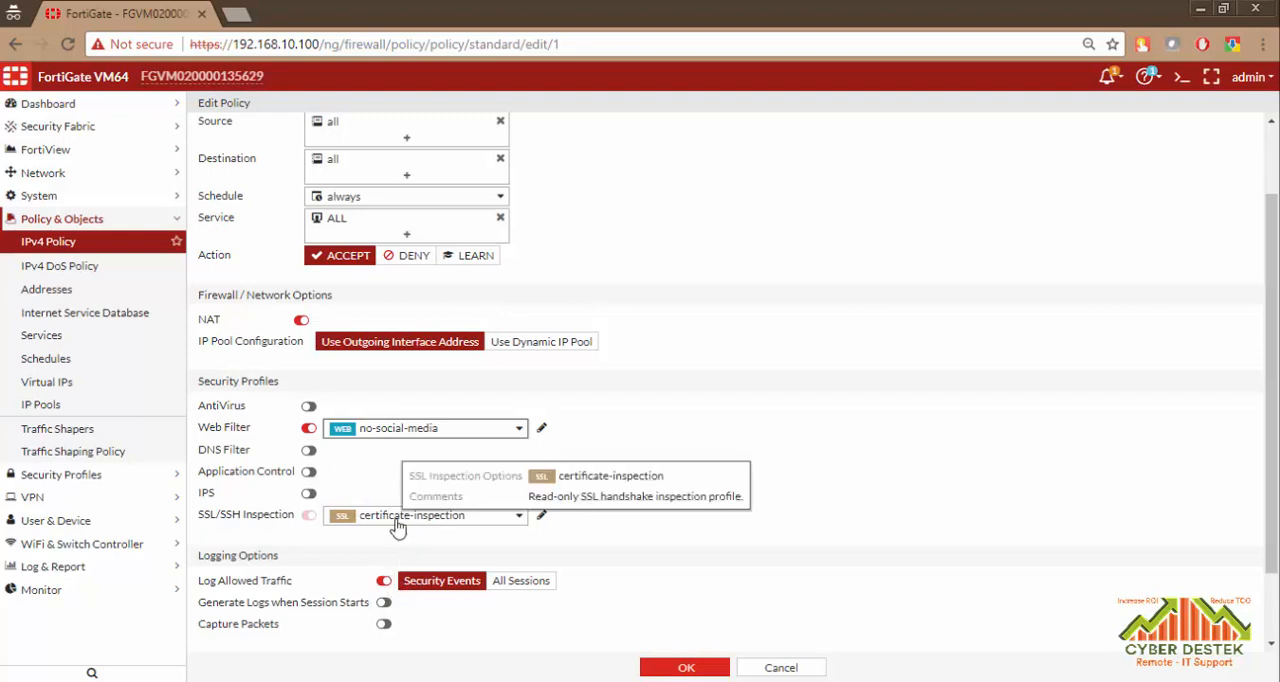
{"action": "mouse_move", "coordinate": [405, 527]}
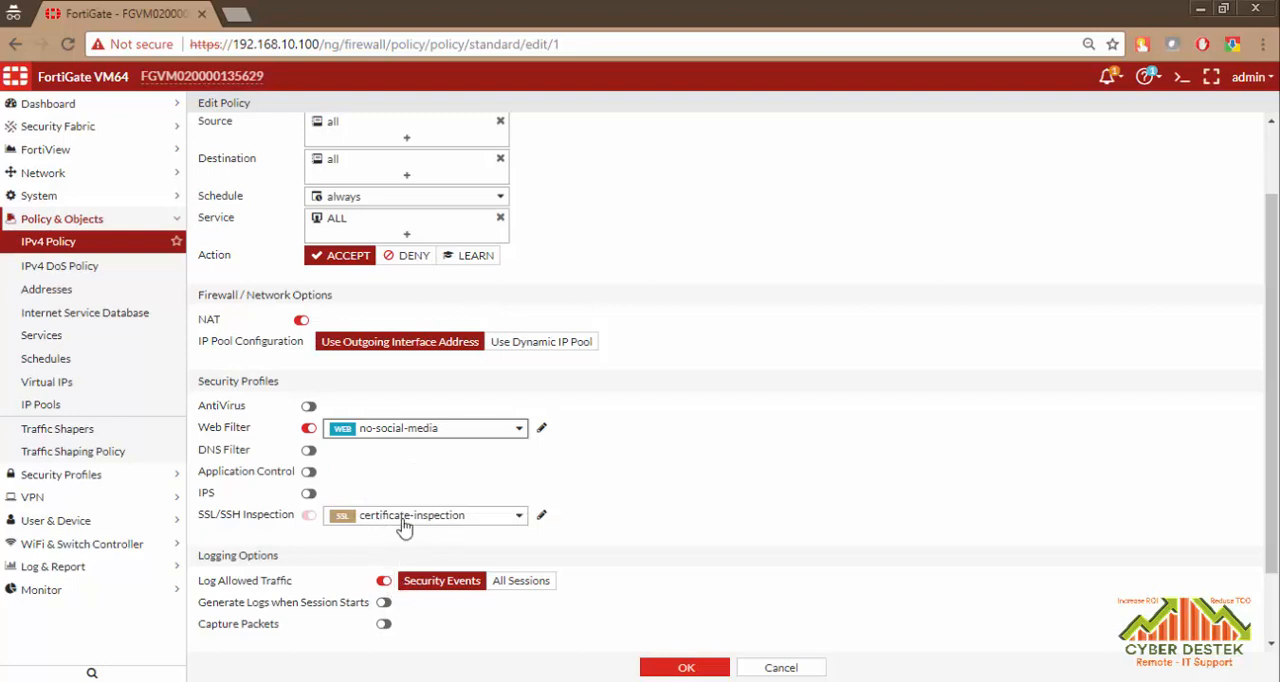
{"action": "mouse_move", "coordinate": [414, 540]}
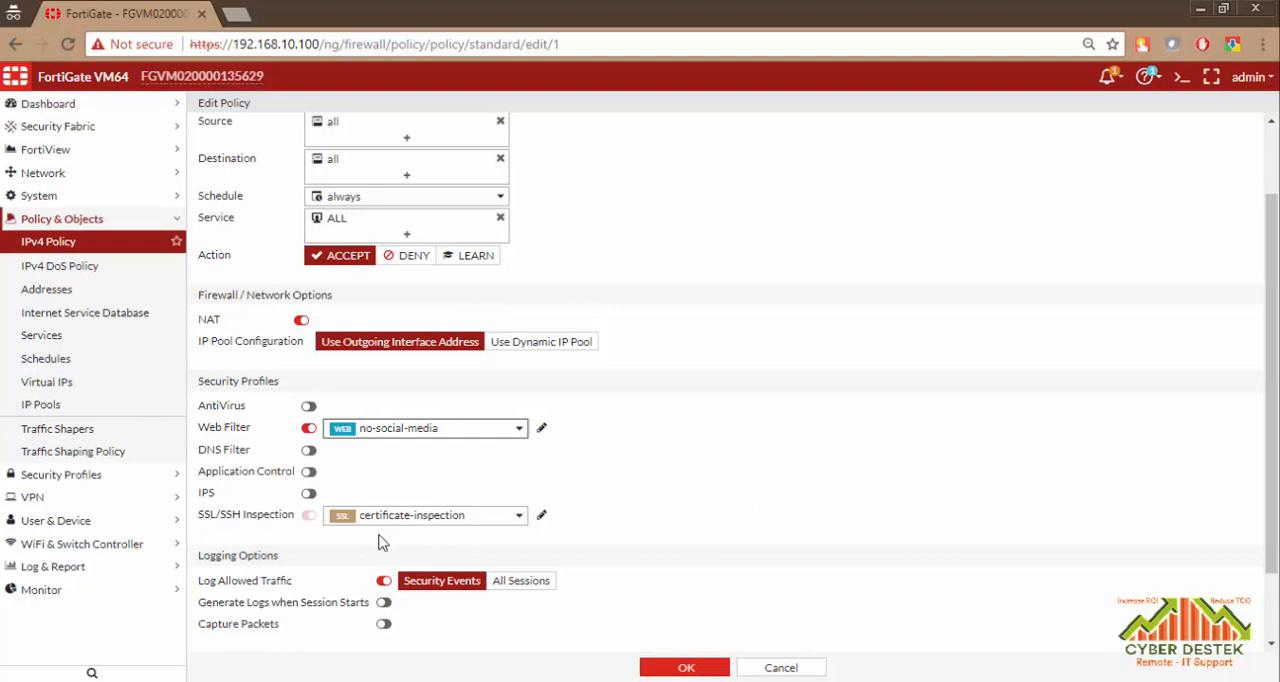
{"action": "mouse_move", "coordinate": [370, 546]}
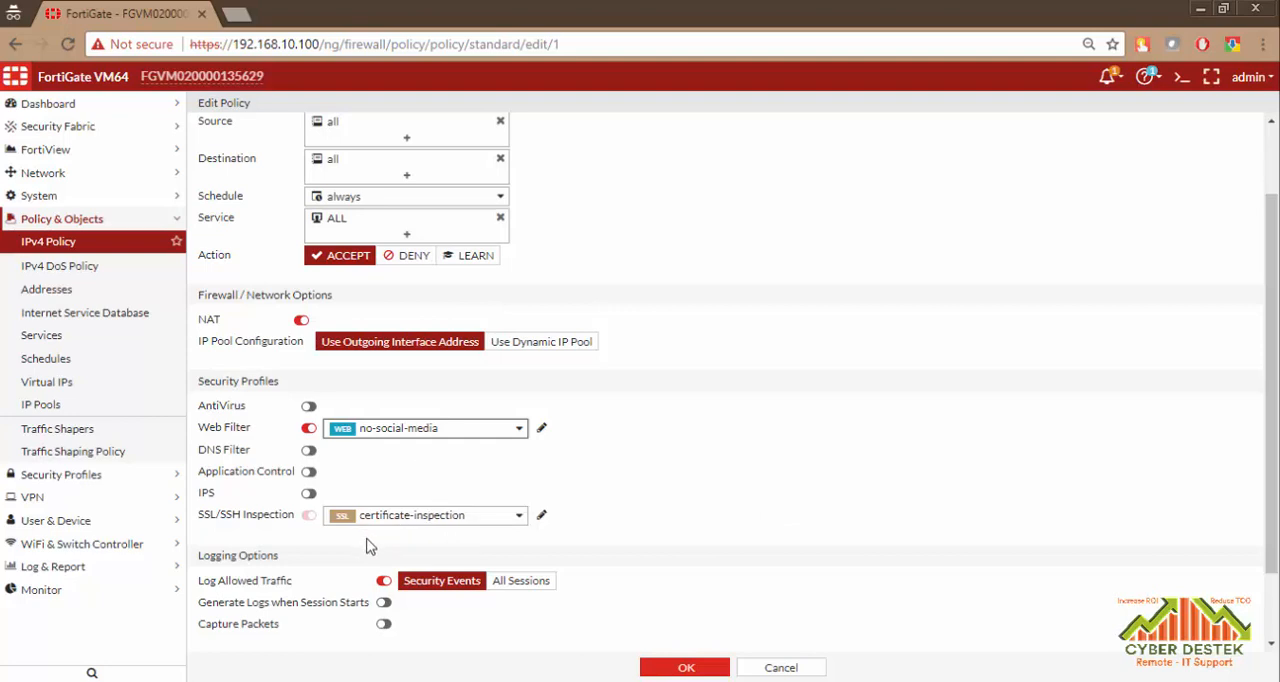
{"action": "scroll", "scroll_direction": "down", "scroll_amount": 3}
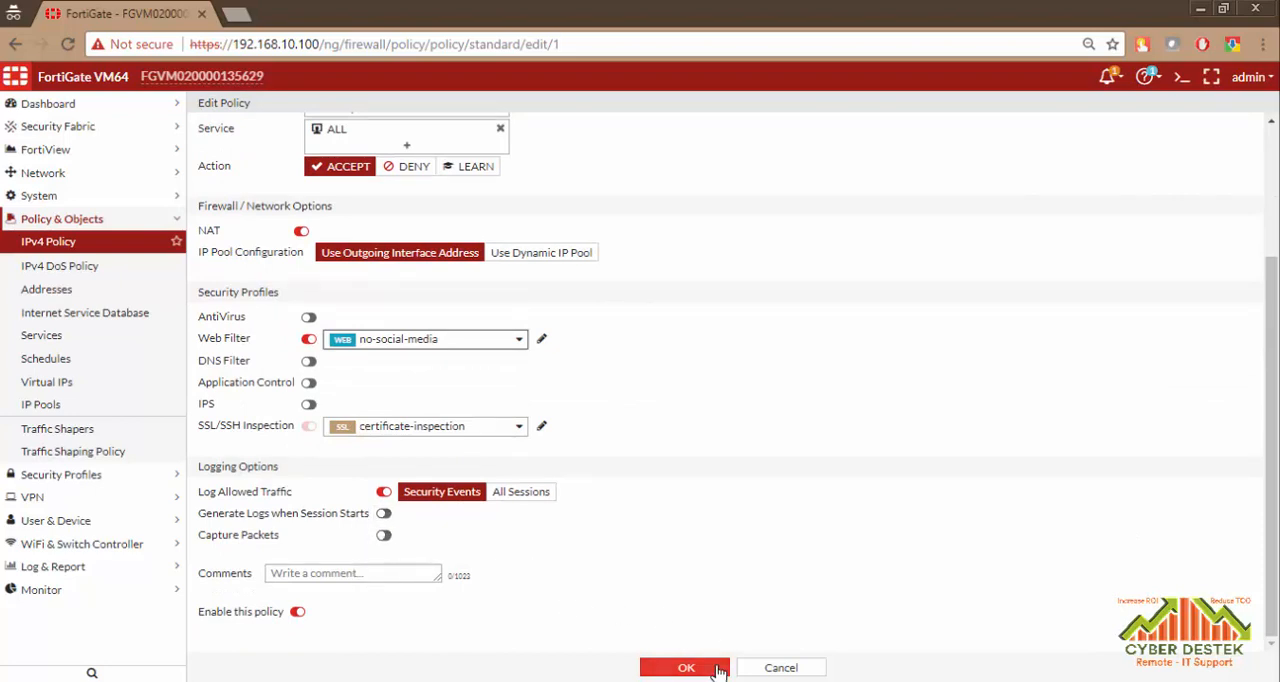
{"action": "left_click", "coordinate": [686, 667]}
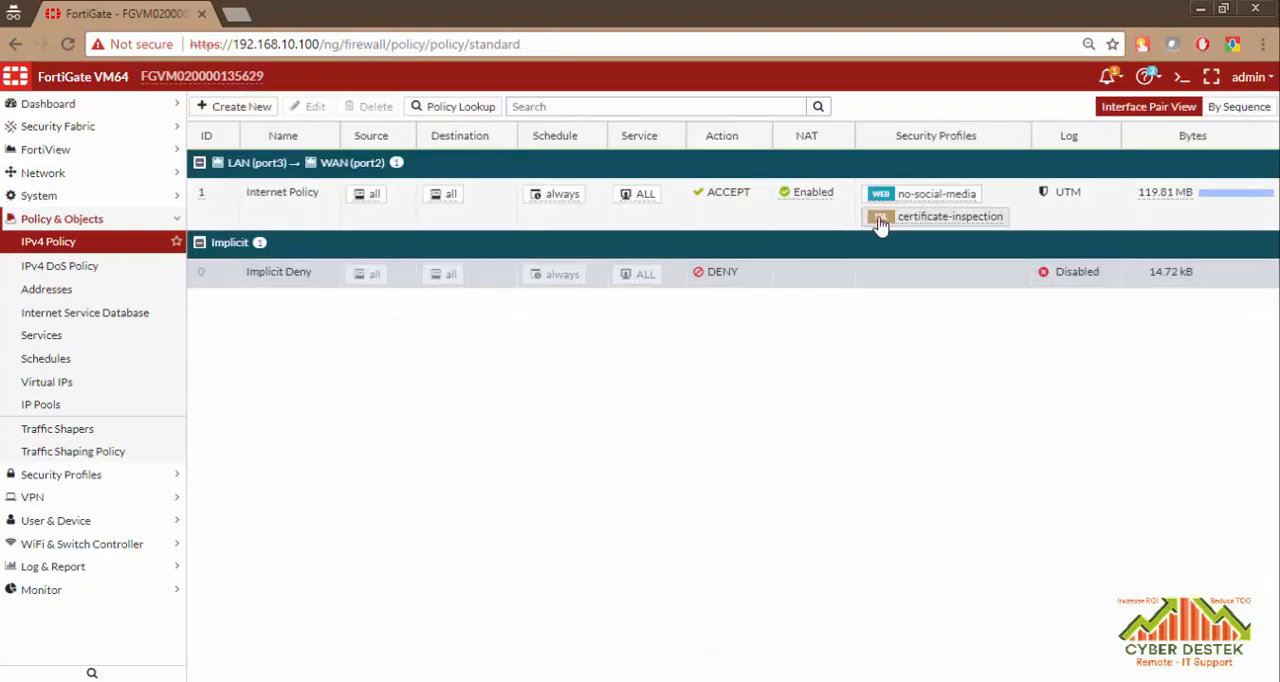
{"action": "mouse_move", "coordinate": [900, 222]}
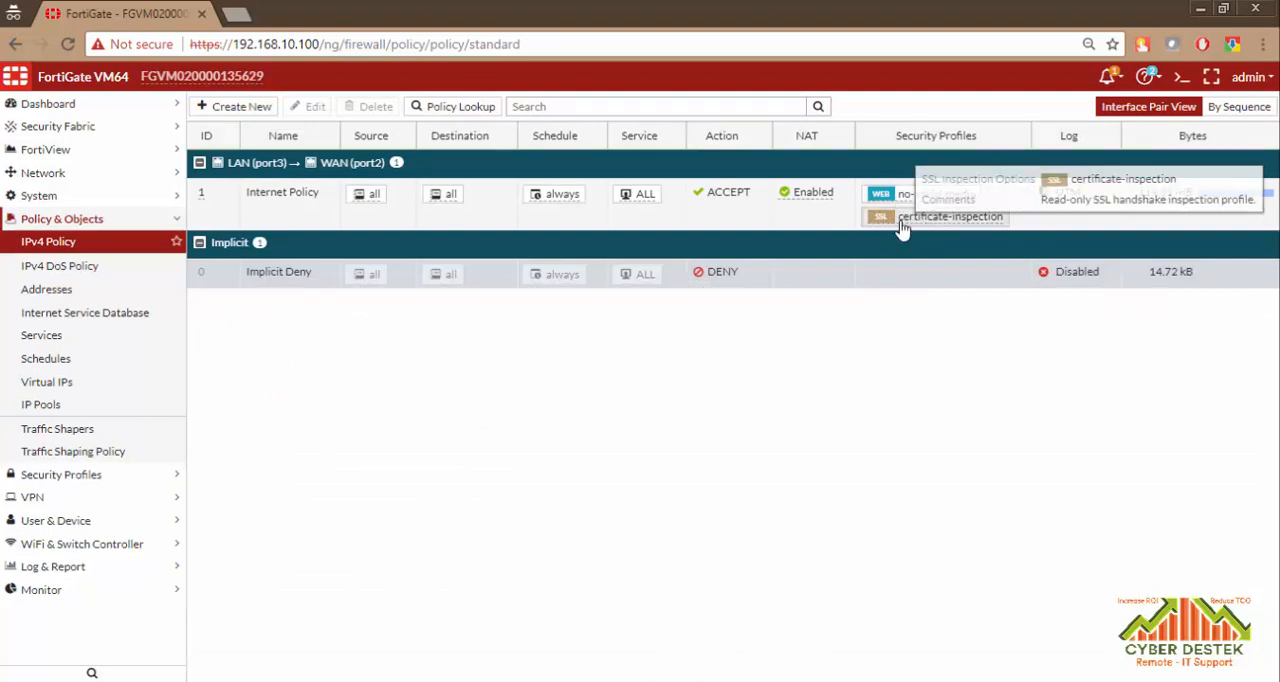
{"action": "mouse_move", "coordinate": [376, 408]}
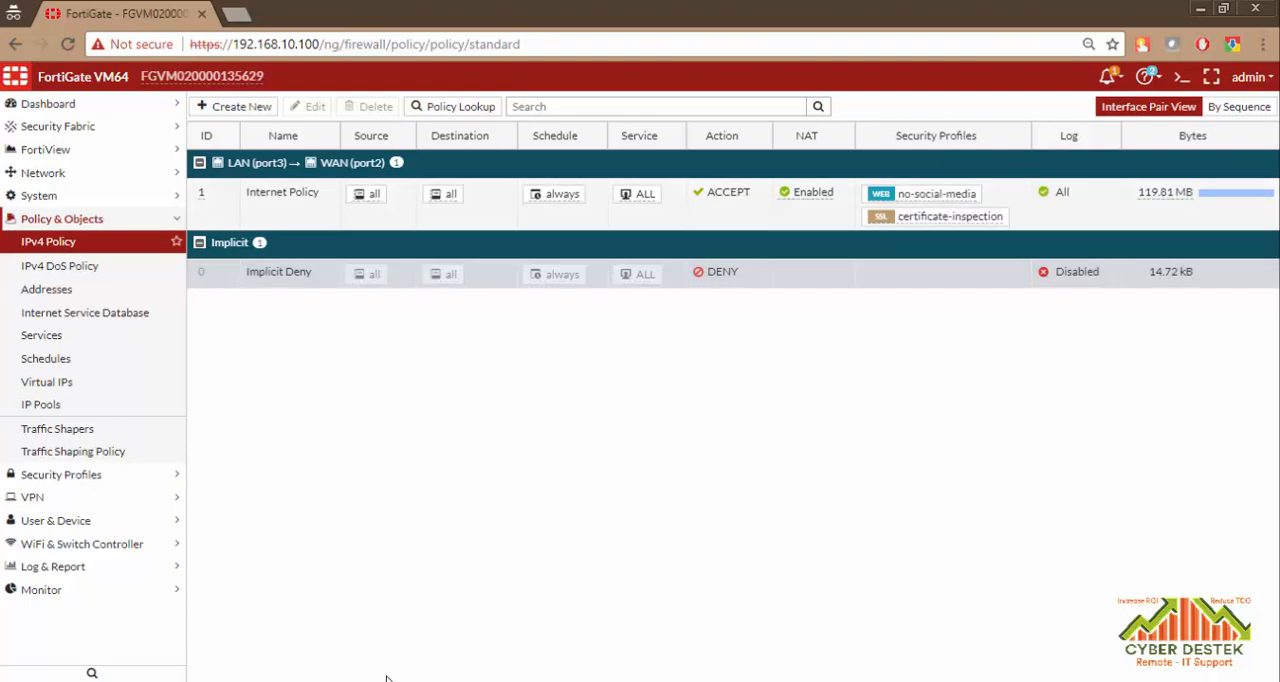
{"action": "mouse_move", "coordinate": [343, 630]}
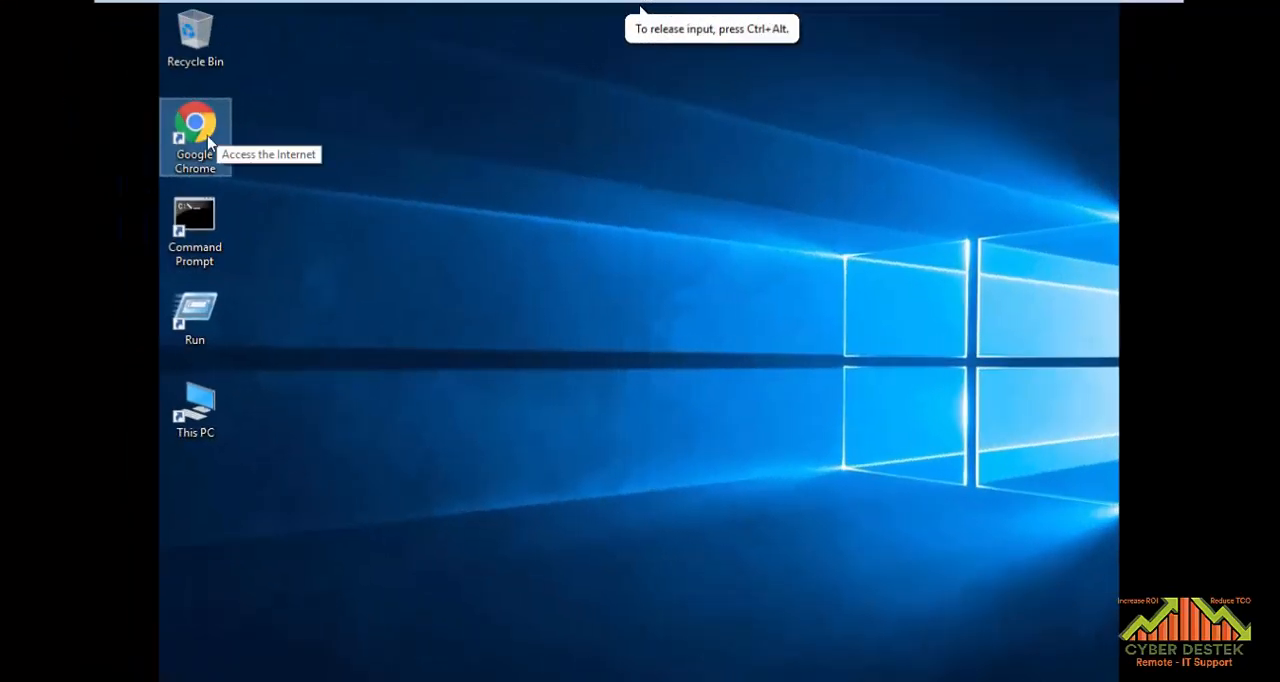
{"action": "double_click", "coordinate": [194, 122]}
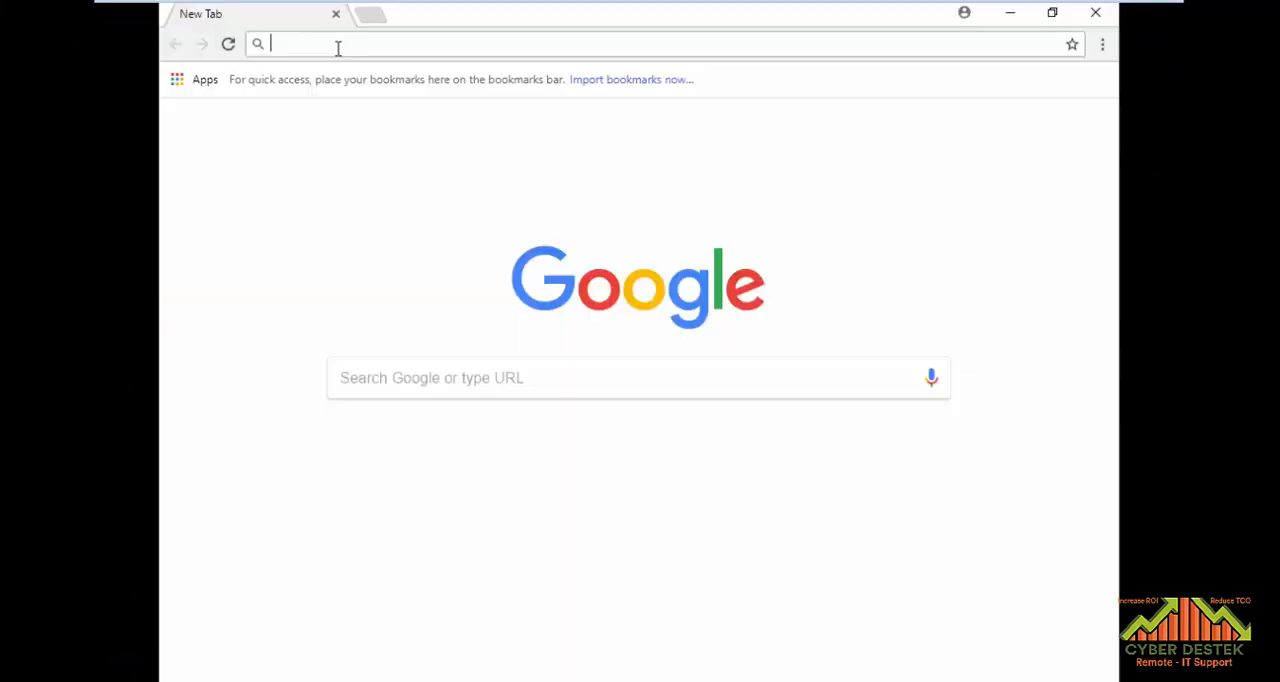
{"action": "type", "text": "www.facebook.com"}
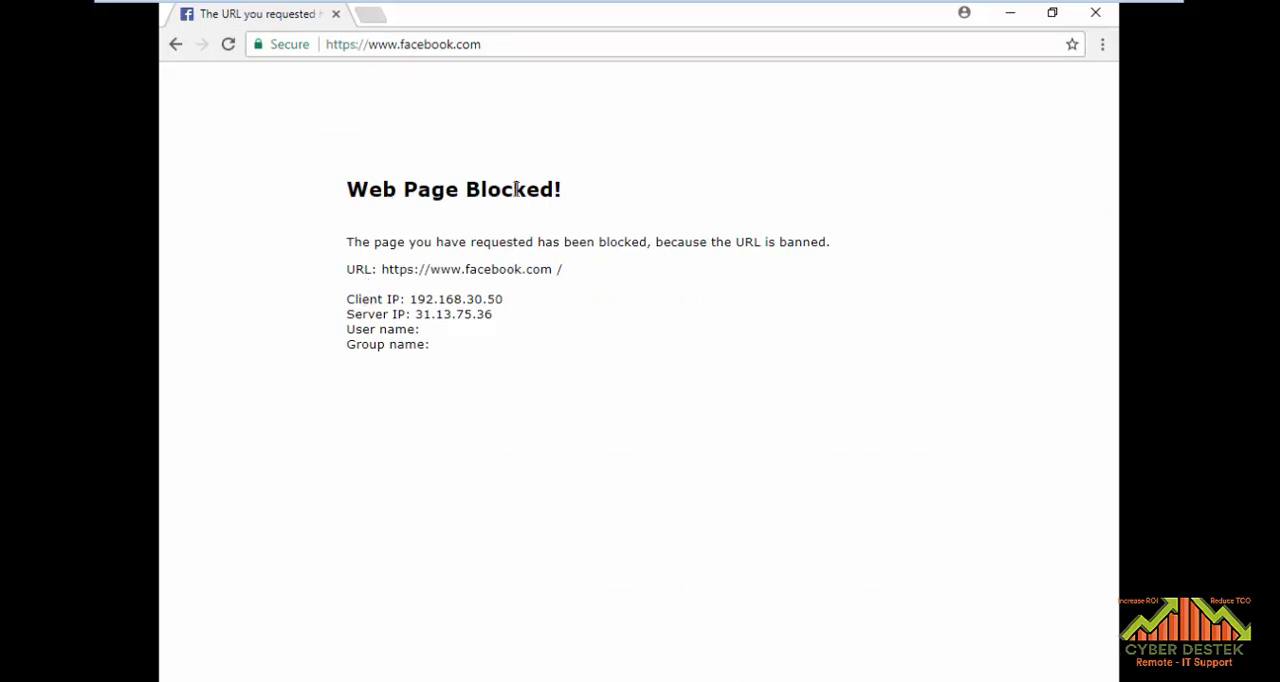
{"action": "mouse_move", "coordinate": [488, 297]}
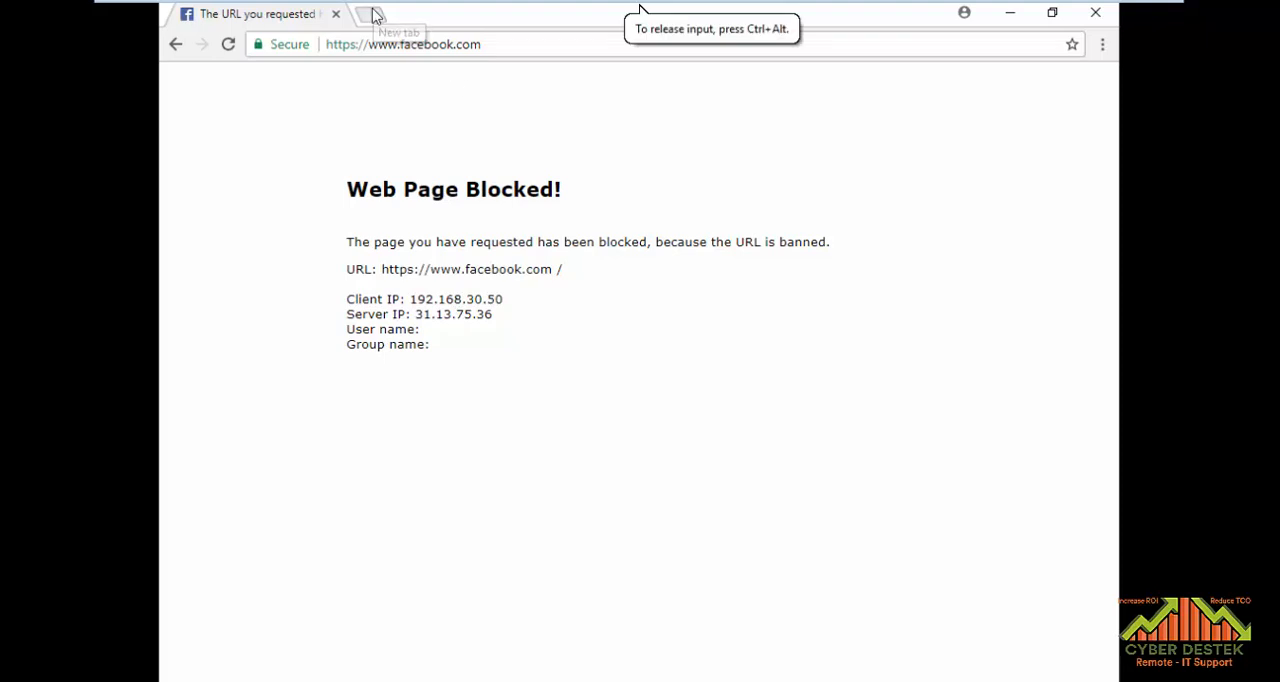
{"action": "type", "text": "twitter.com"}
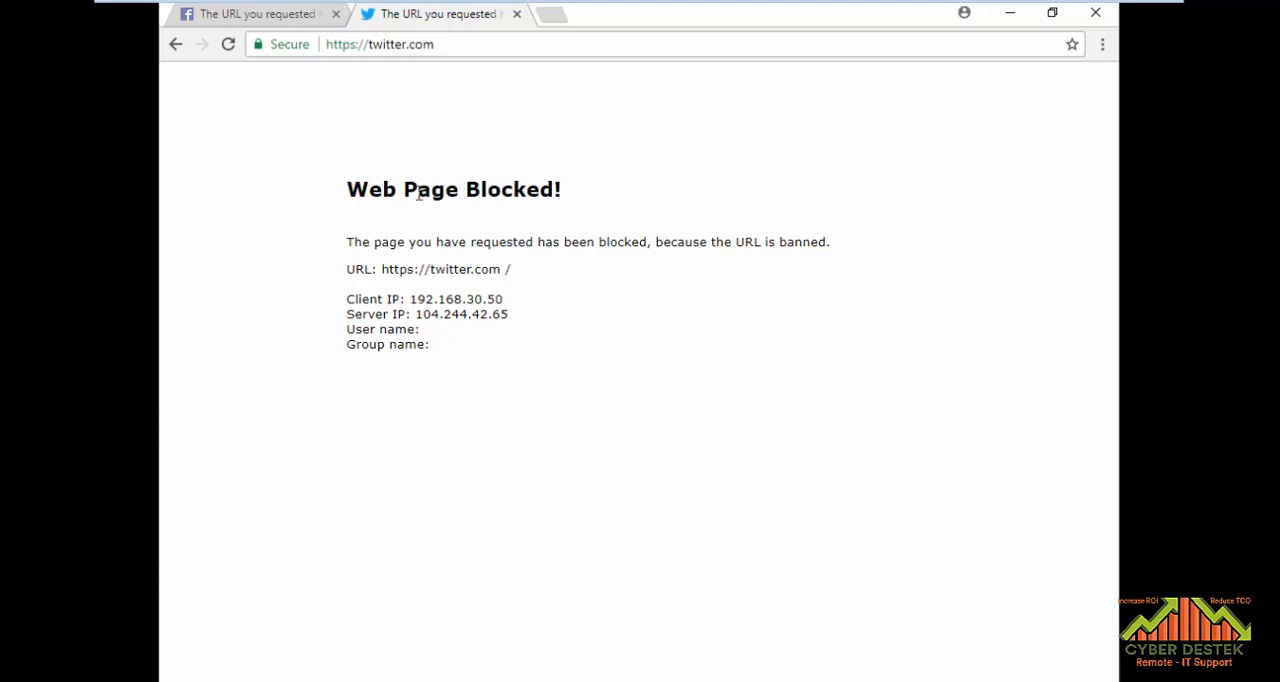
{"action": "mouse_move", "coordinate": [273, 130]}
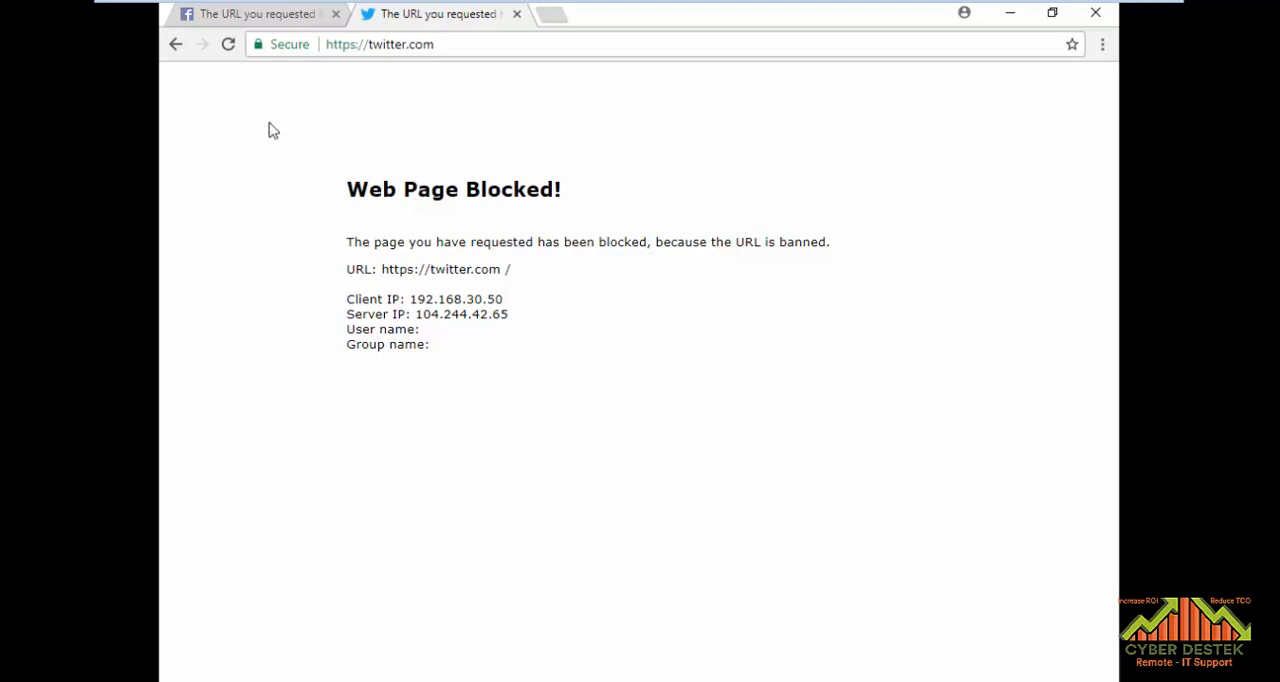